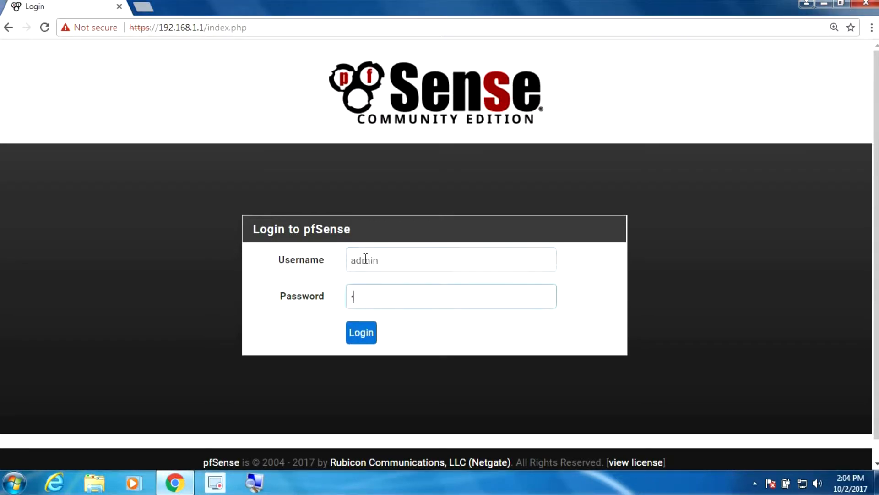
Log in as admin and land on the status dashboard
click(361, 332)
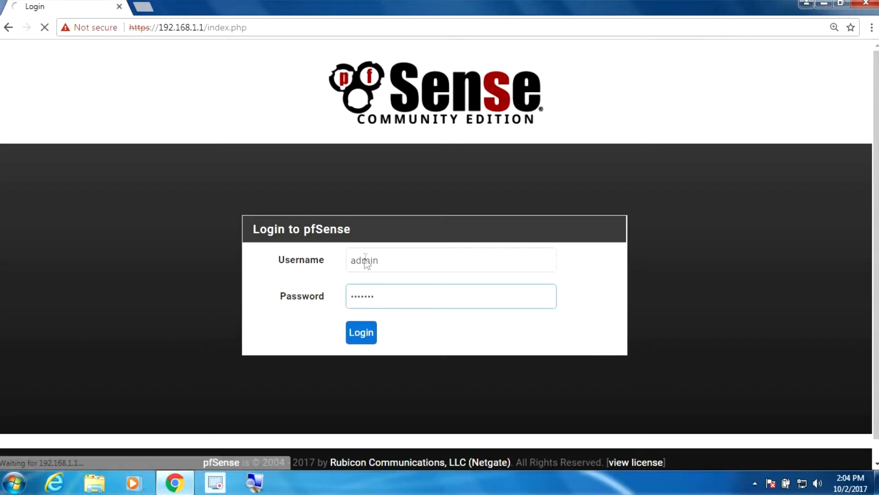
click(361, 332)
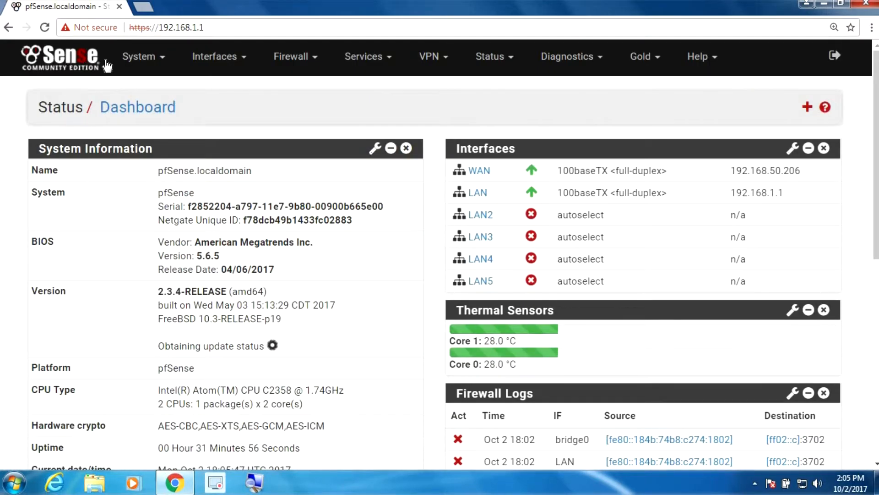
Reach the Firewall & NAT page of the advanced system settings
click(139, 56)
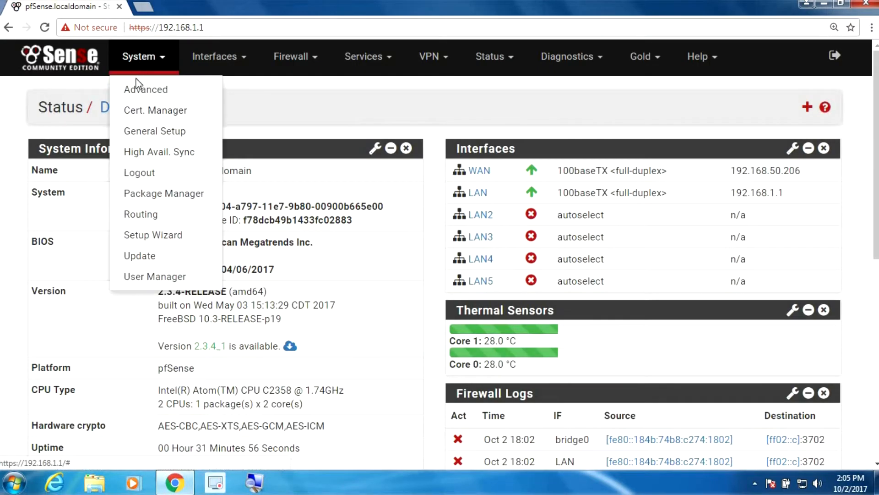
click(146, 88)
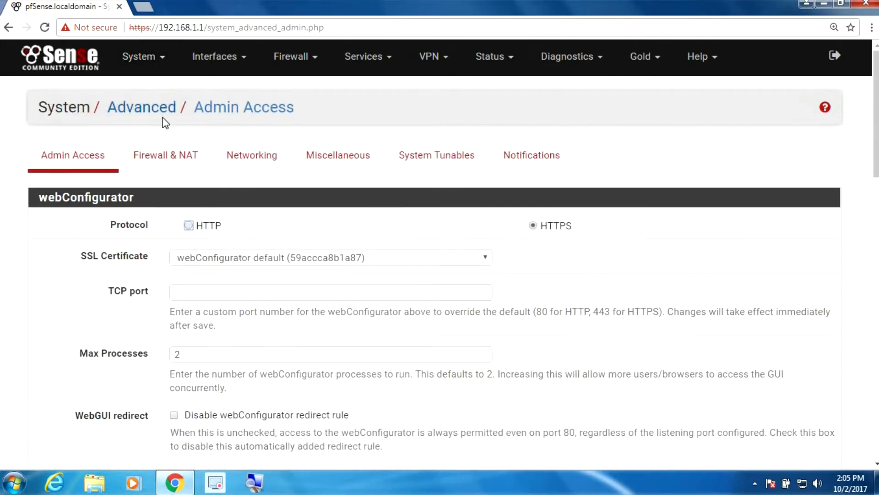
click(166, 155)
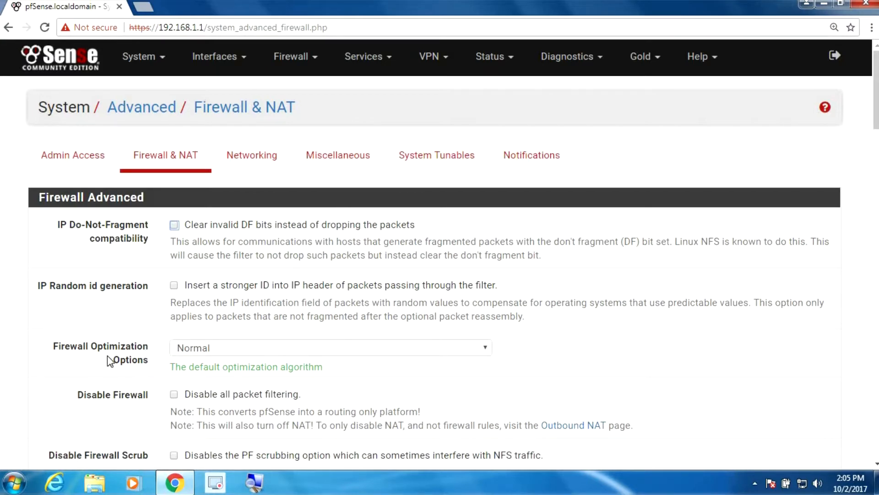
mouse_move(171, 349)
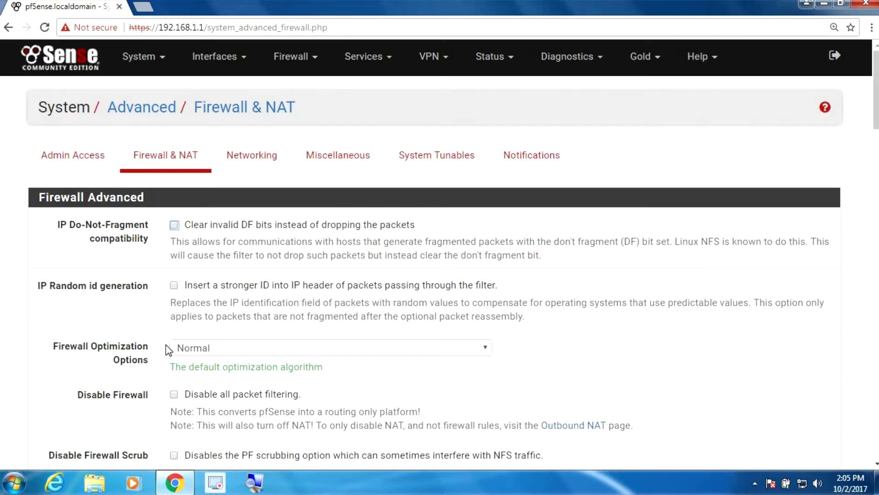
Set Firewall Optimization Options to Conservative and save
click(329, 348)
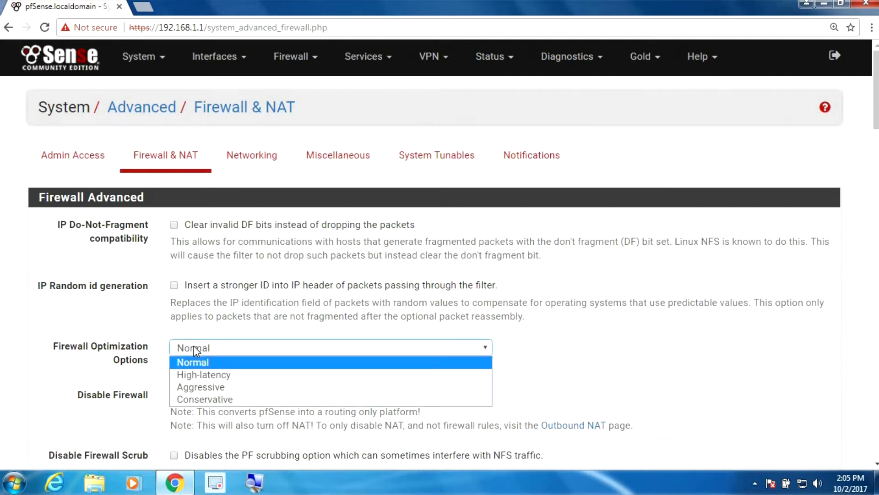
mouse_move(204, 374)
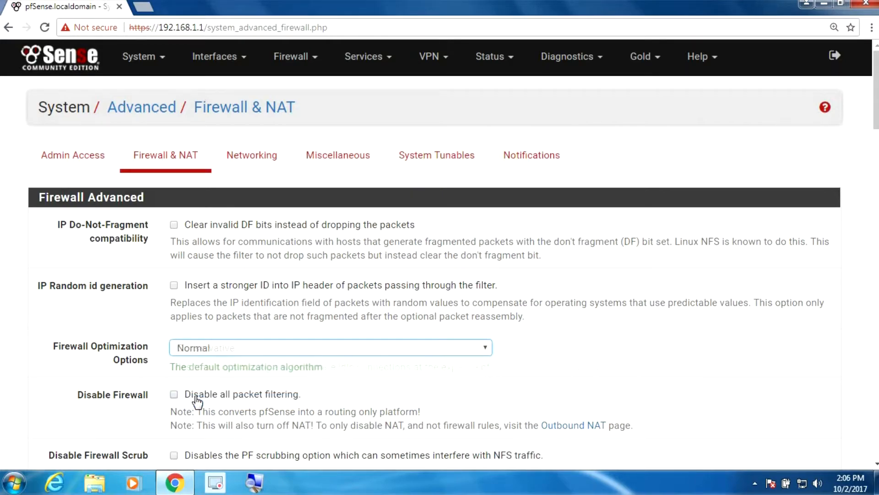
click(330, 348)
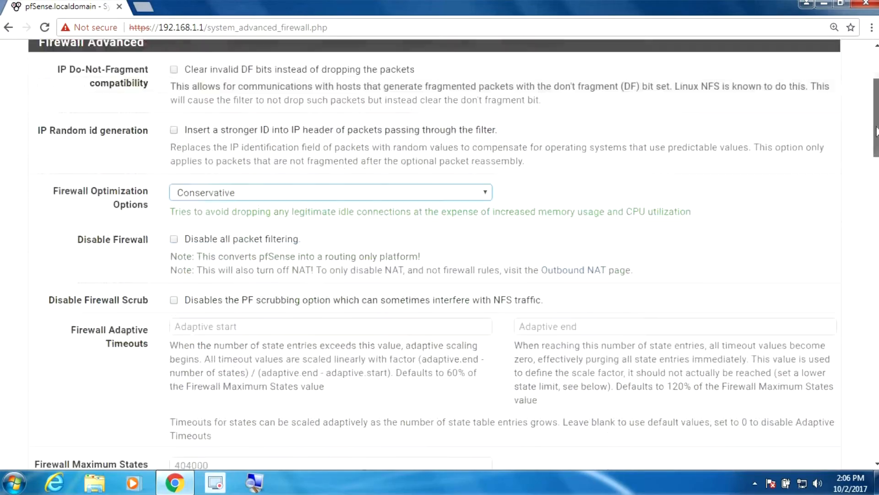
scroll(down, 3)
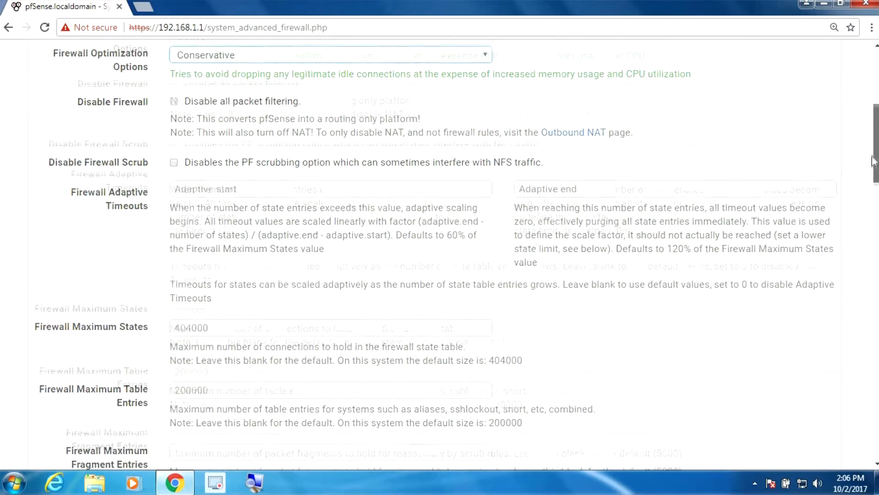
scroll(down, 3)
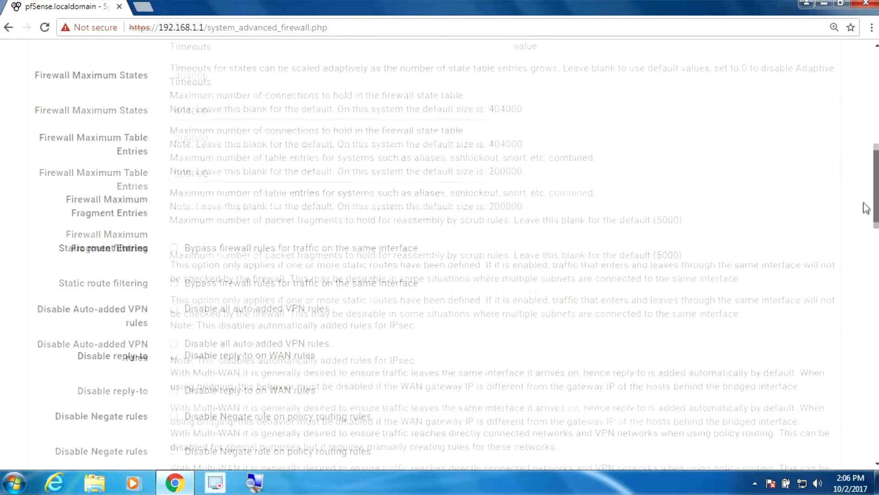
scroll(down, 3)
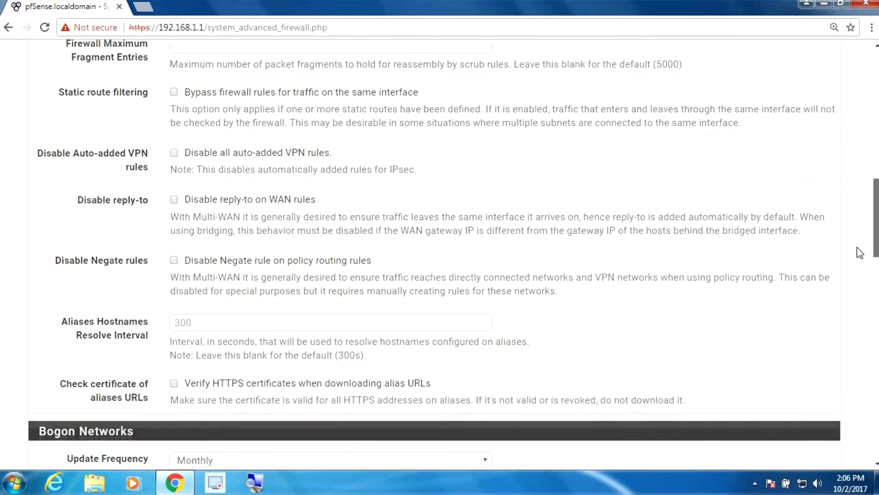
scroll(down, 3)
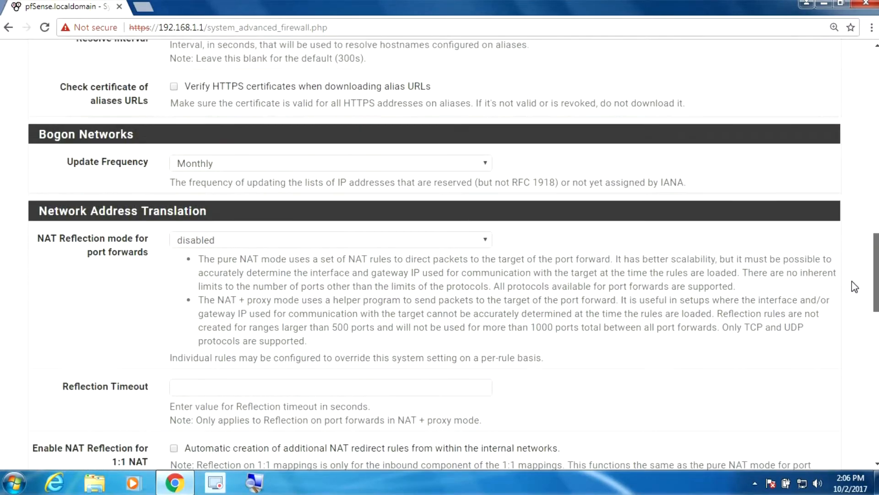
scroll(down, 3)
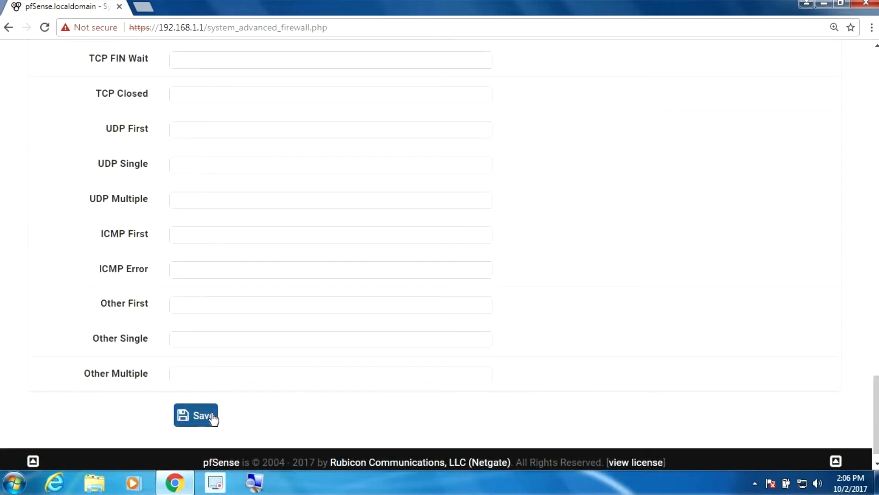
click(196, 415)
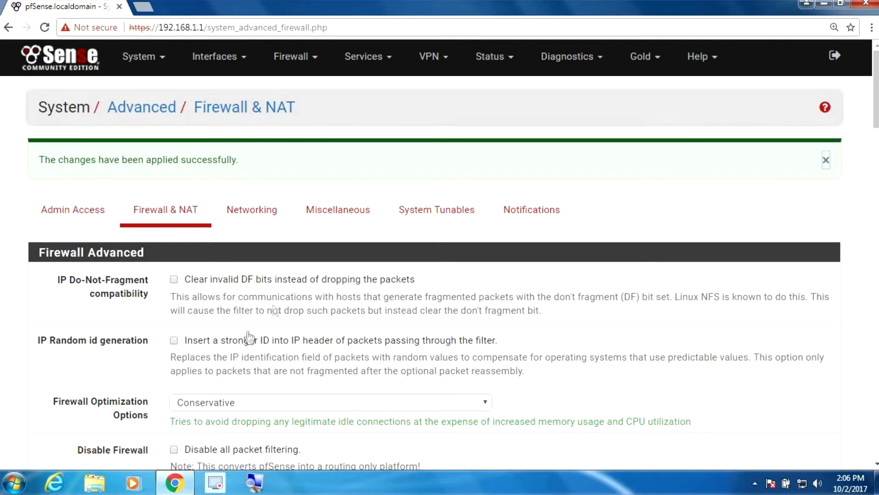
Enable 'Flush all states when a gateway goes down' on the Miscellaneous tab and save
click(338, 209)
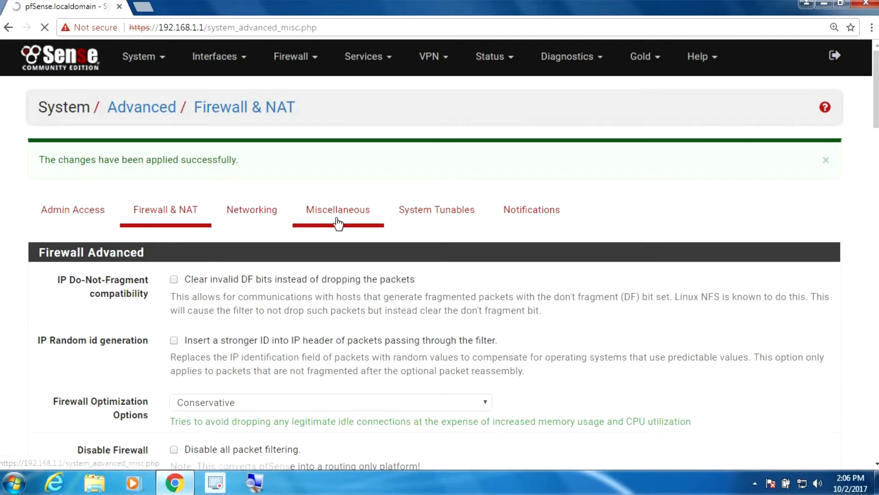
click(338, 209)
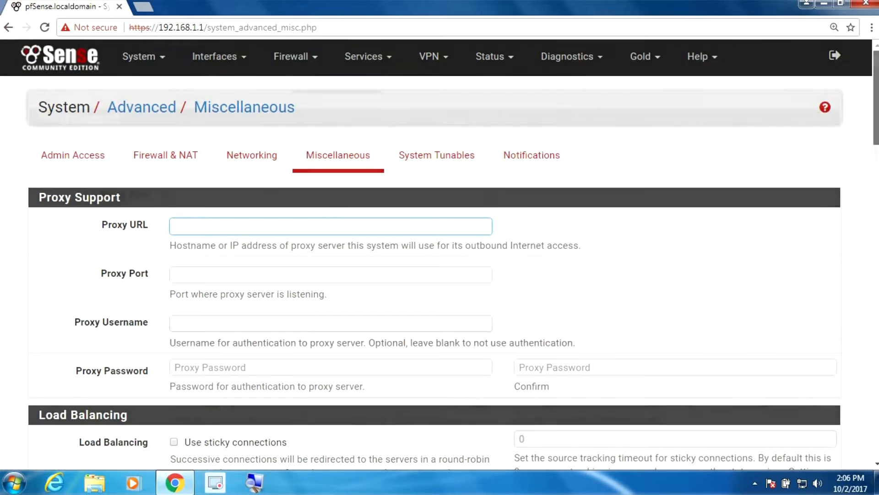
scroll(down, 3)
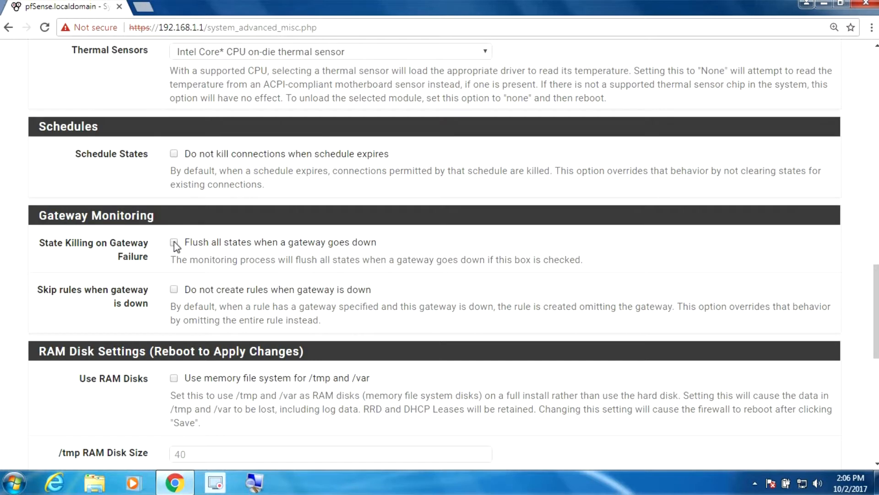
click(174, 241)
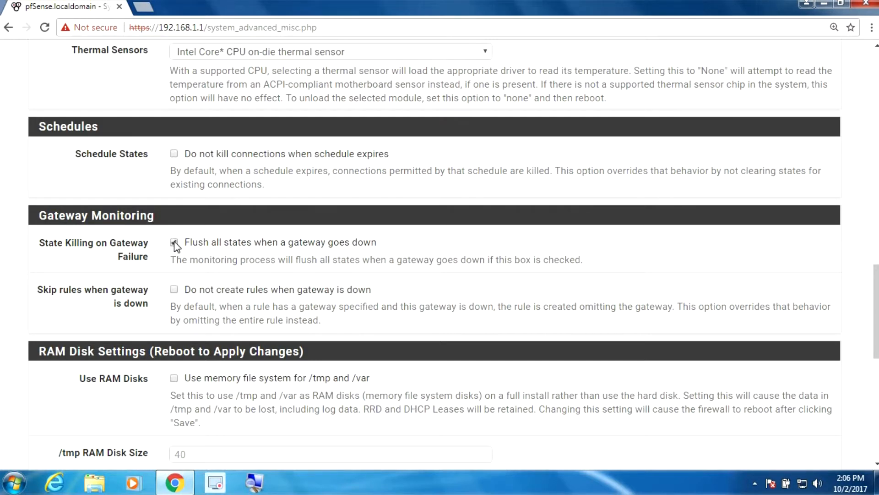
click(174, 242)
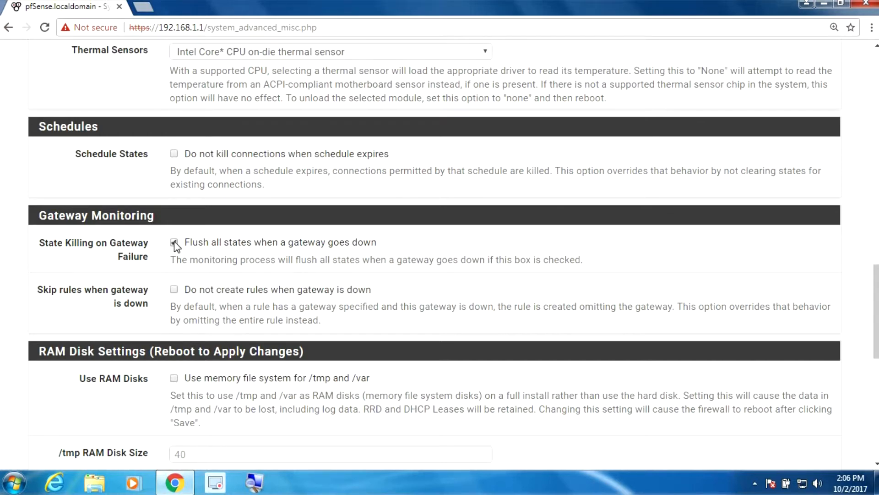
click(174, 242)
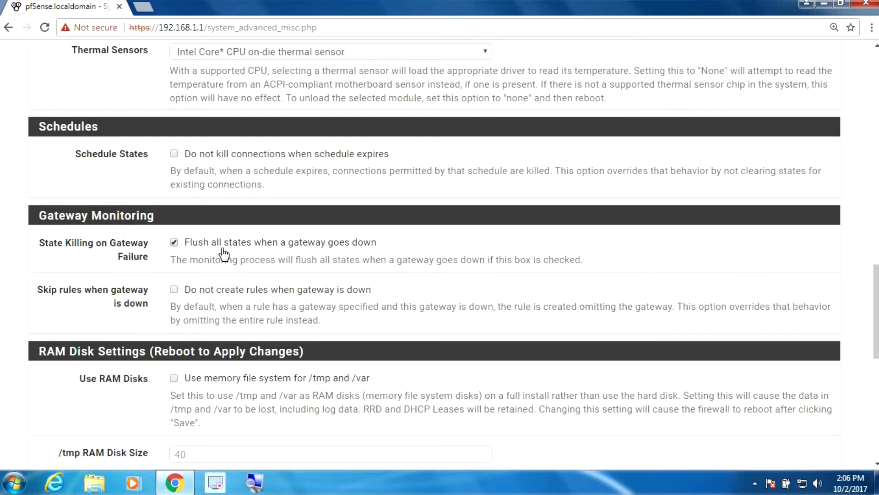
mouse_move(201, 249)
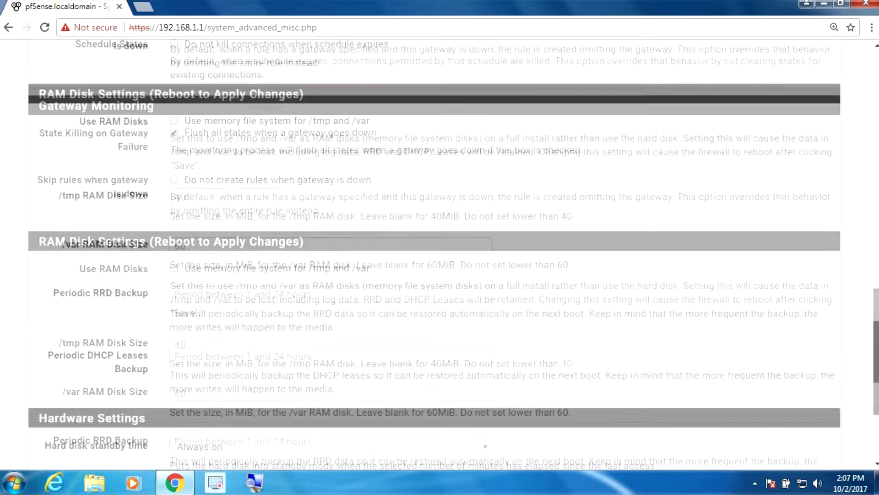
scroll(down, 3)
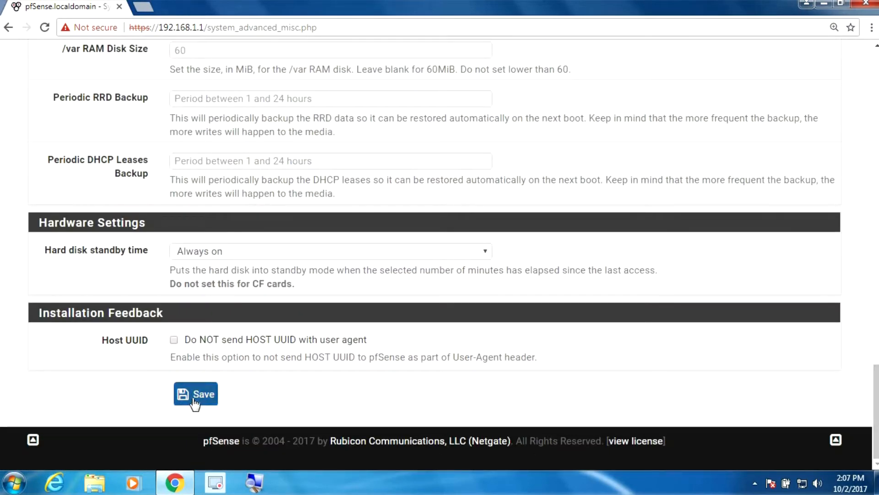
click(195, 394)
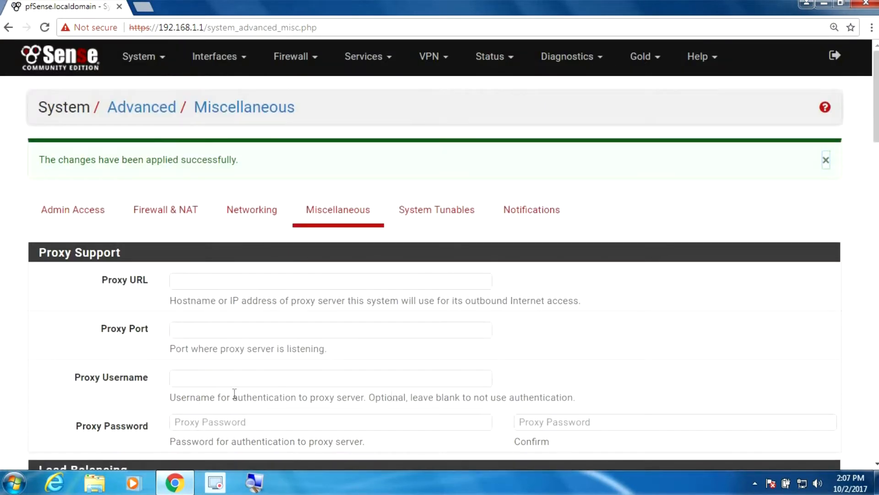
mouse_move(235, 391)
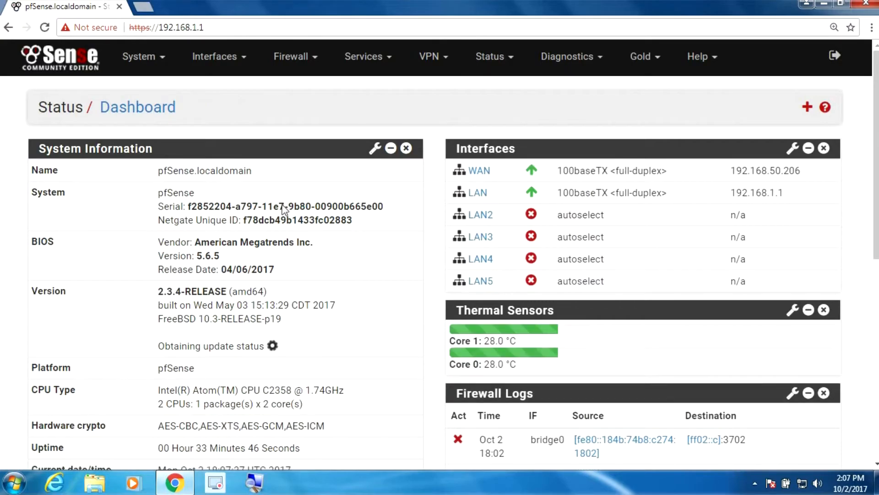
Show the Diagnostics States list of current firewall states
scroll(down, 3)
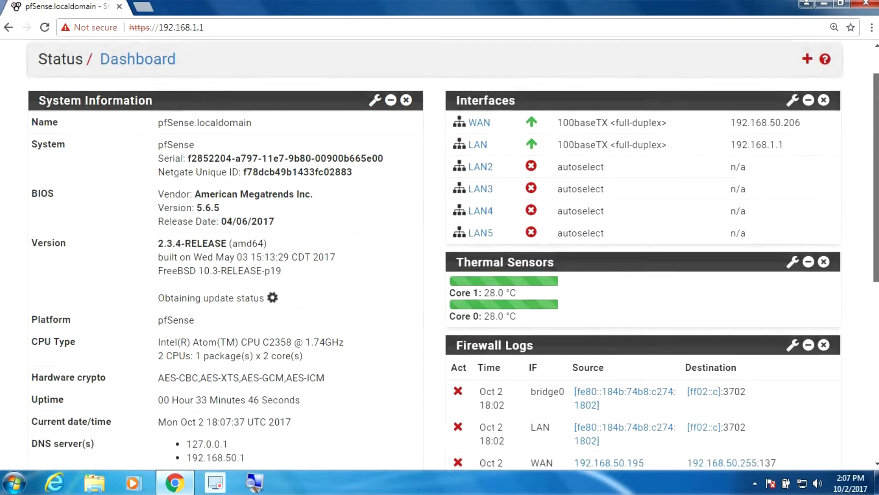
scroll(down, 3)
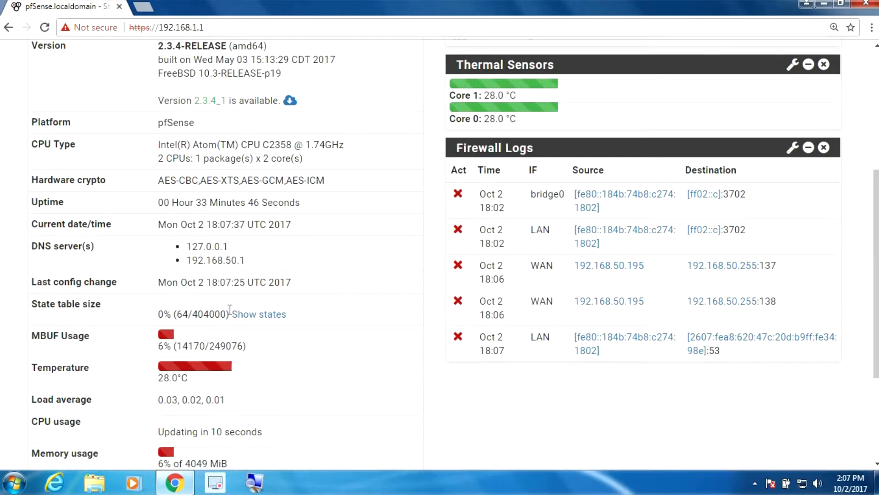
click(259, 313)
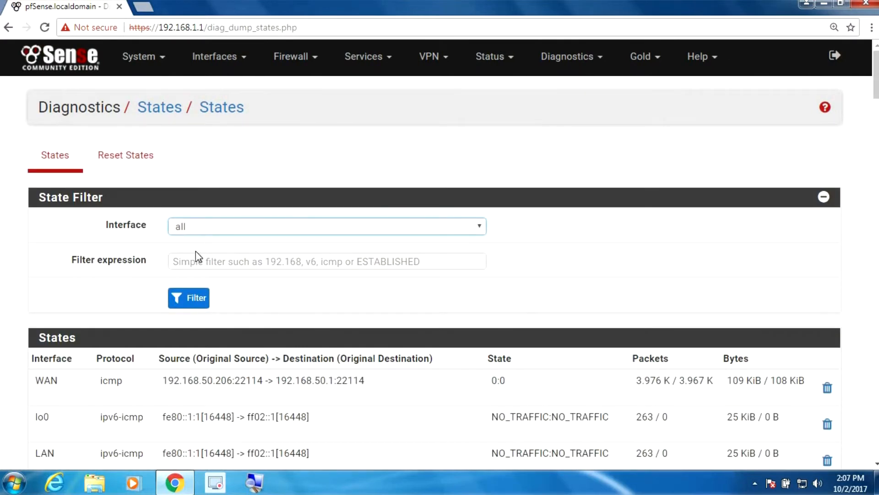
Reset the firewall state table from the Reset States tab and confirm
click(125, 154)
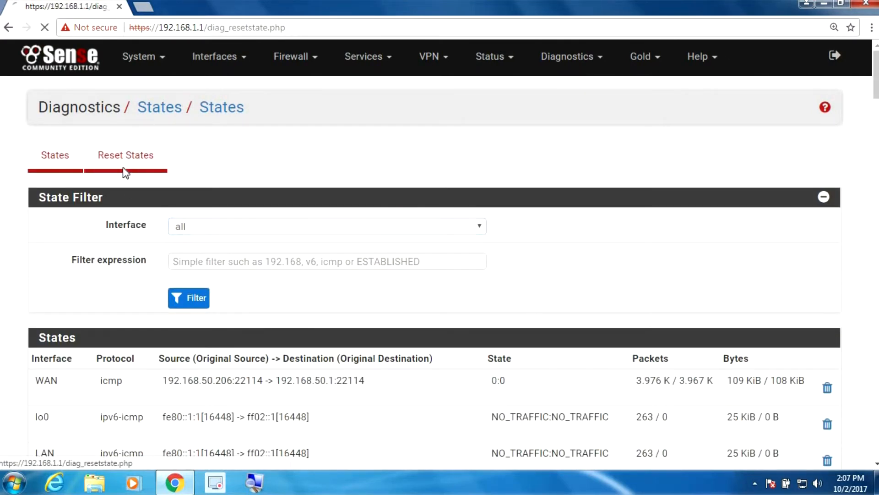
click(126, 155)
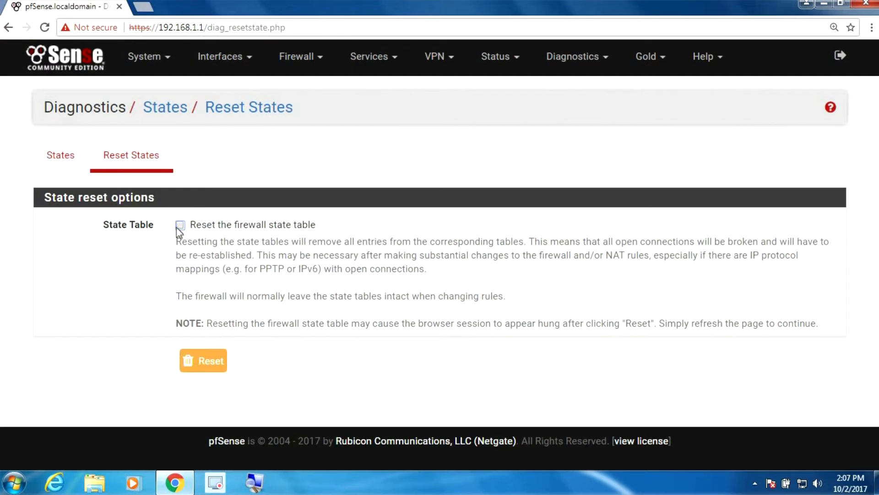
click(180, 225)
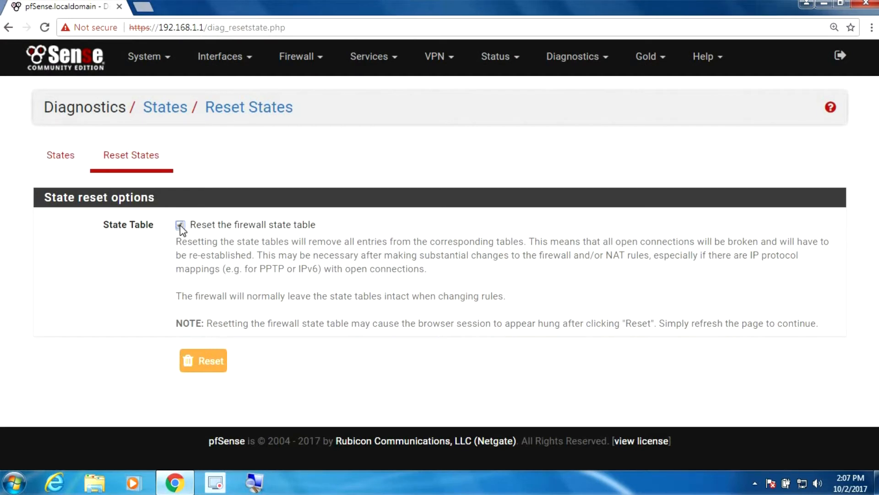
click(204, 361)
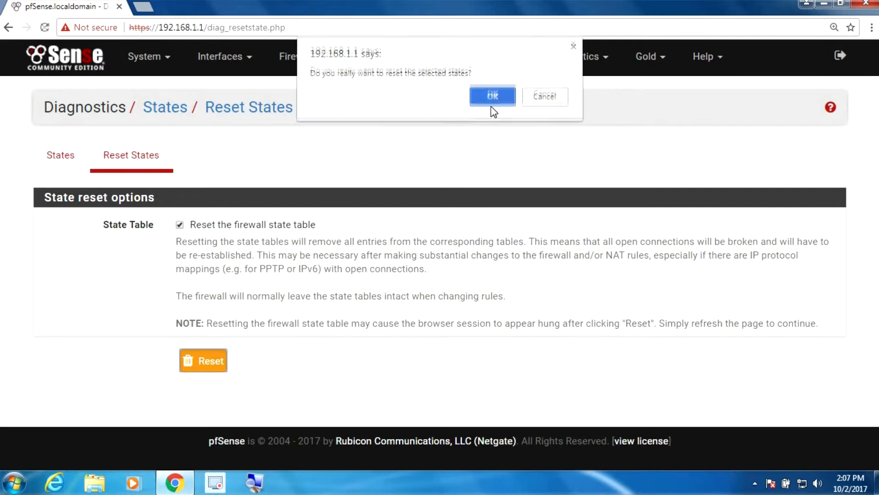
click(491, 97)
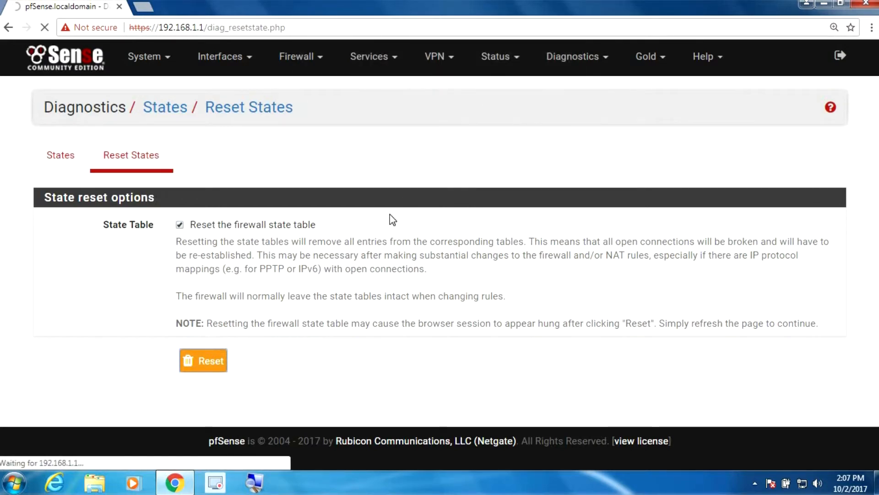
Reload back to the status dashboard after the reset
click(204, 360)
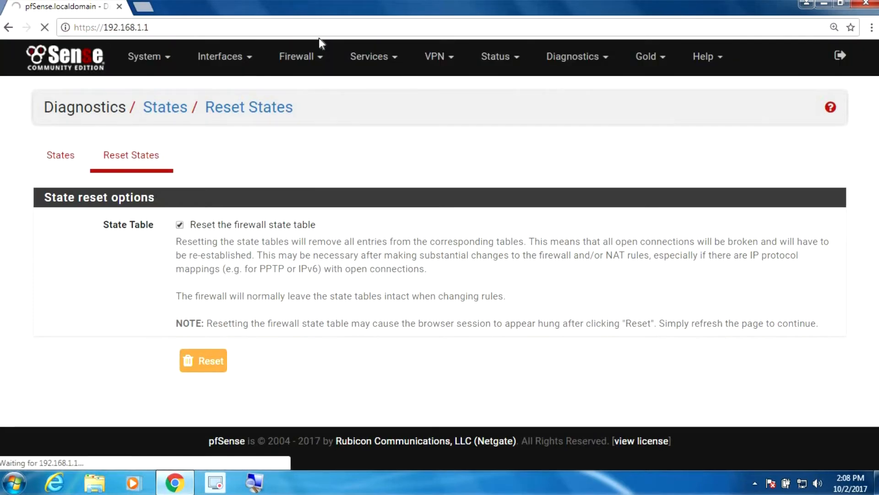
click(203, 361)
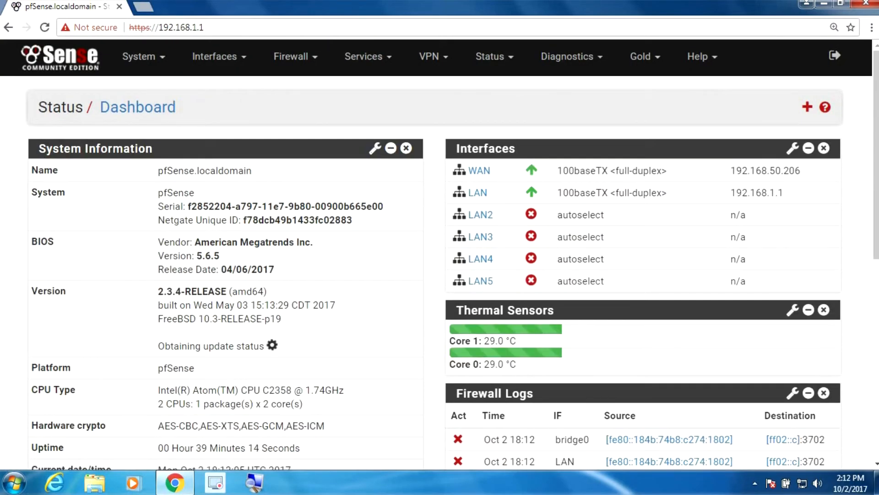
mouse_move(295, 56)
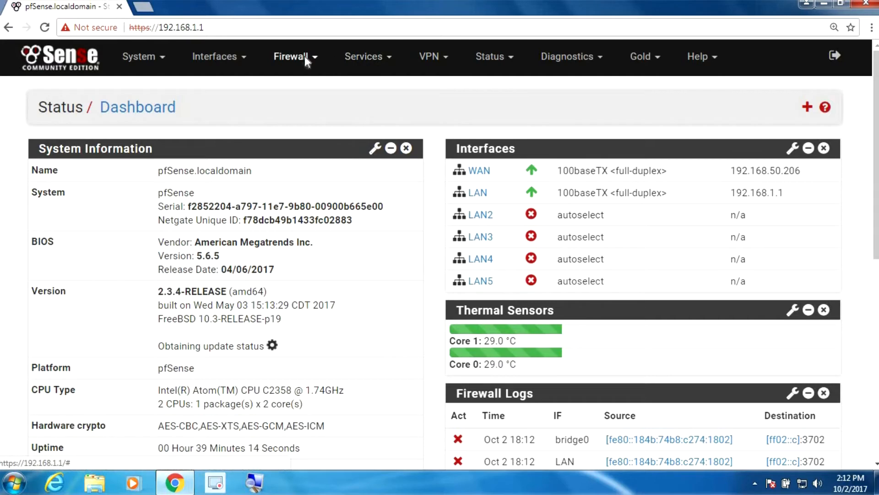
Launch traffic_shaper_wizard_multi_all.xml from the Traffic Shaper Wizards list
click(290, 56)
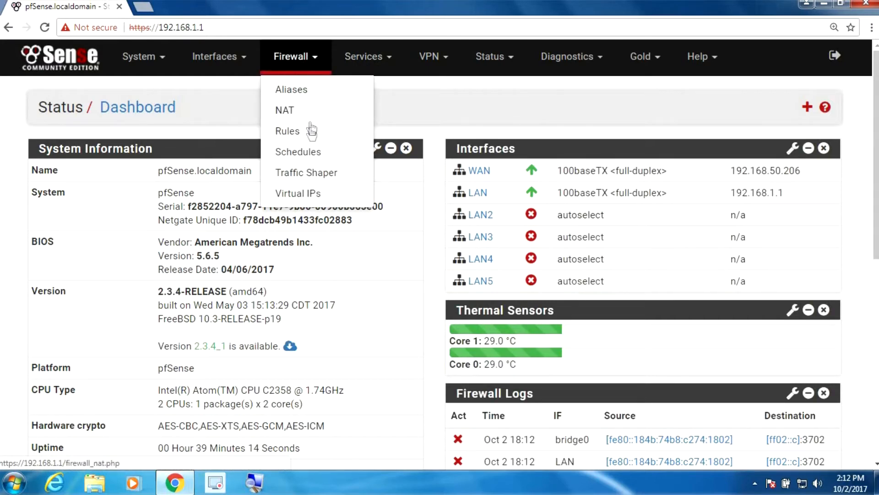
click(305, 173)
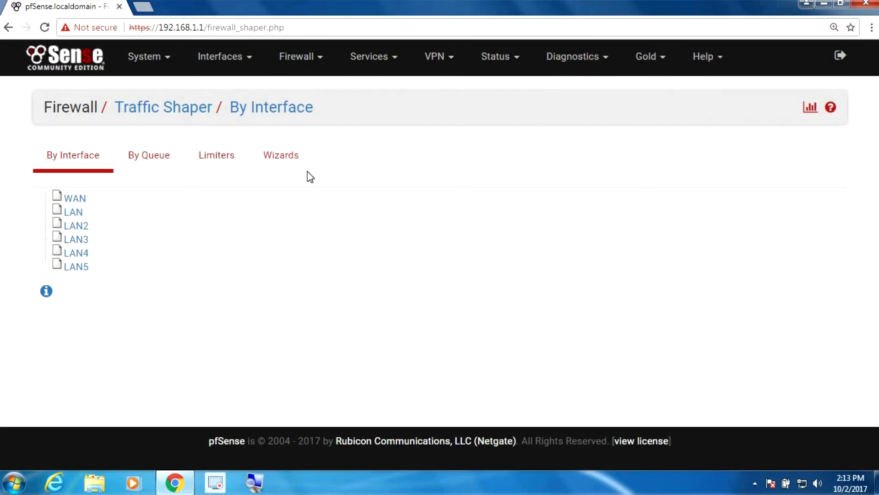
click(280, 155)
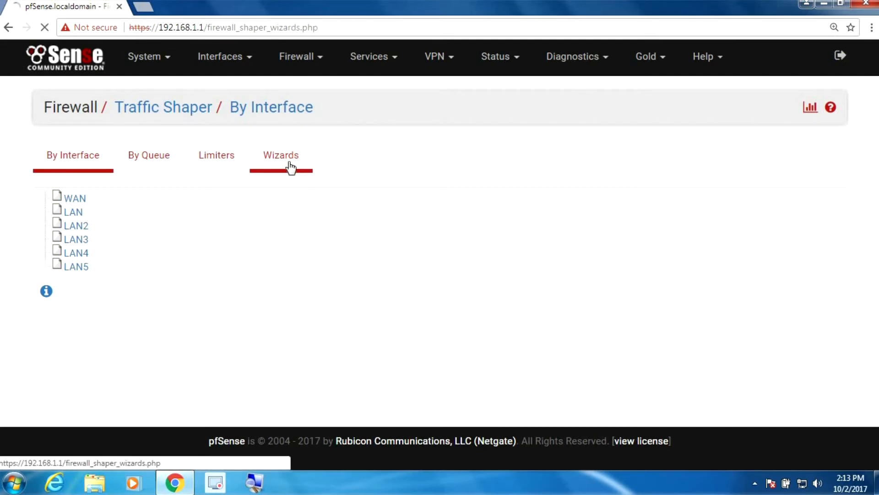
click(280, 155)
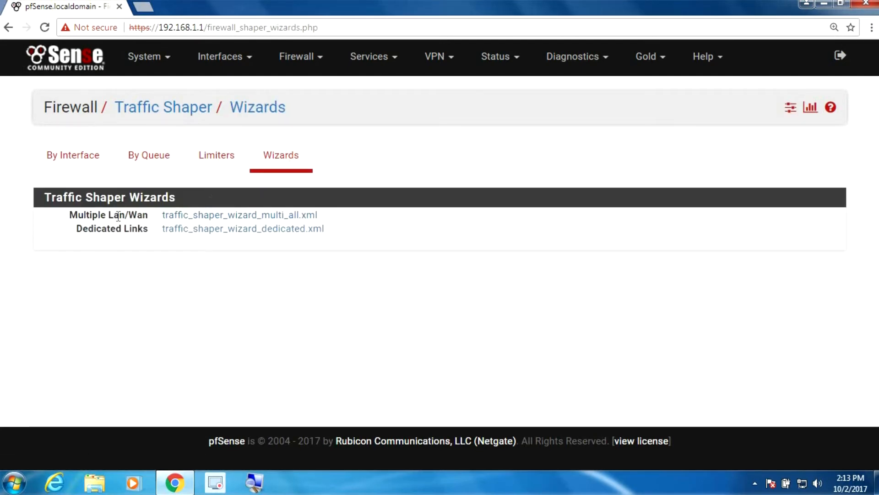
mouse_move(222, 211)
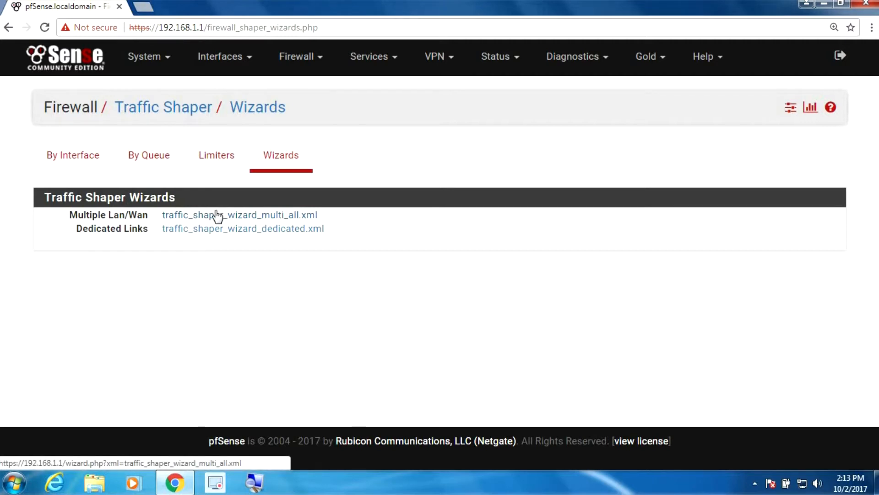
click(239, 214)
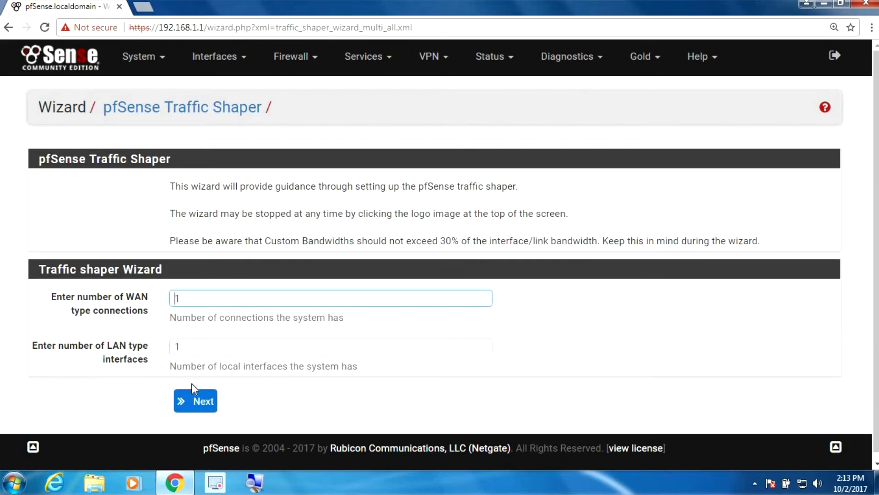
Accept 1 WAN and 1 LAN with HFSC at 10/100 Mbit/s and advance to the VoIP step
click(195, 401)
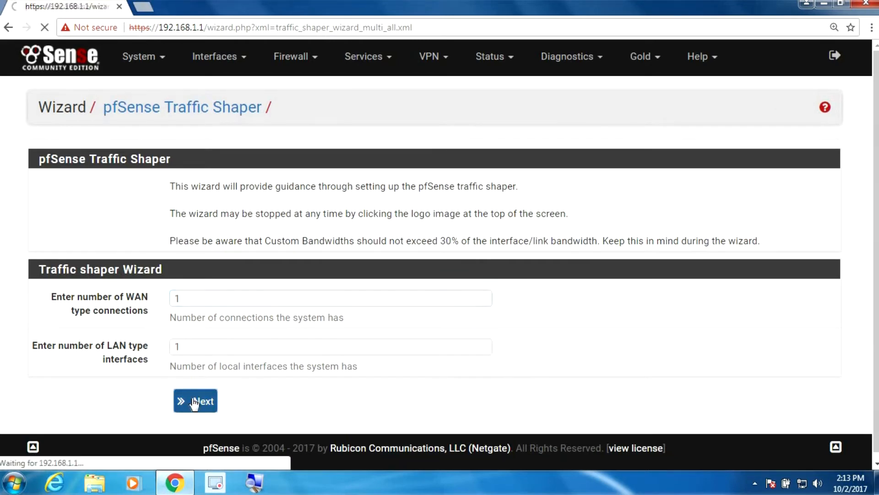
click(195, 400)
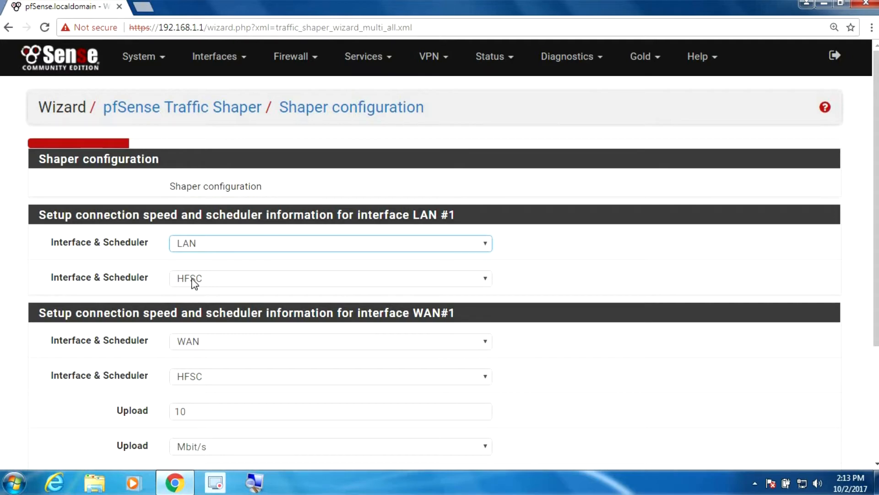
mouse_move(187, 371)
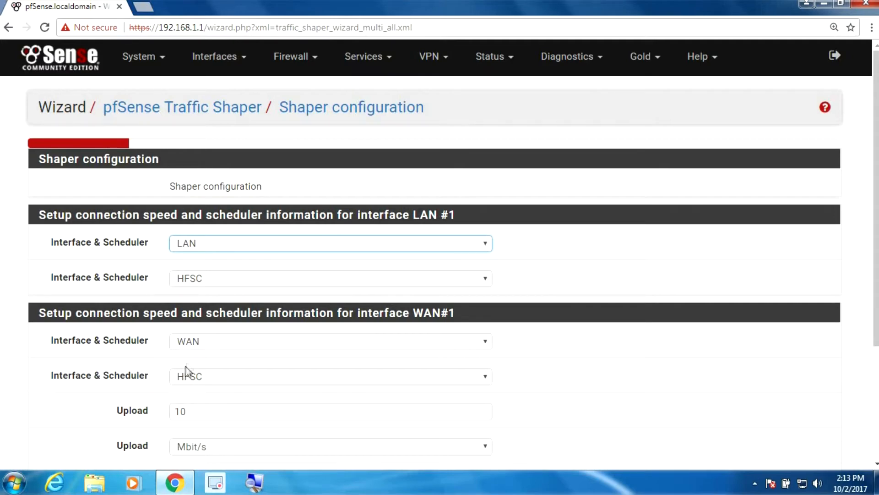
scroll(down, 3)
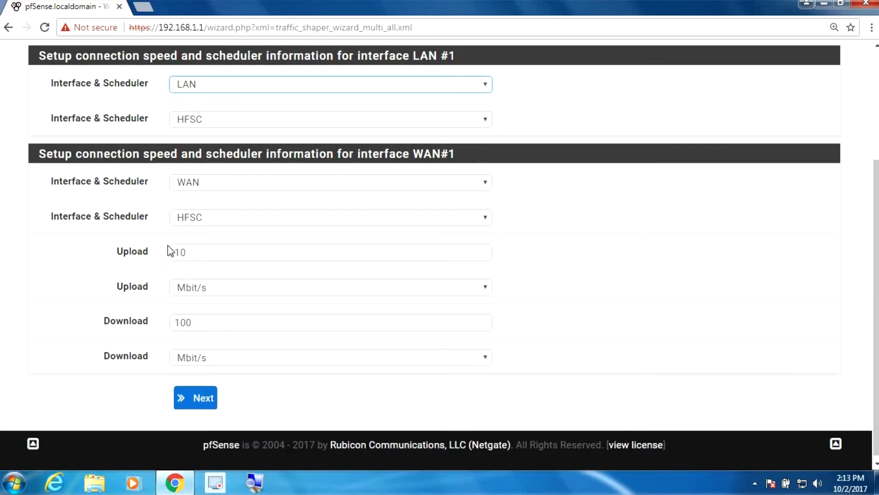
click(196, 252)
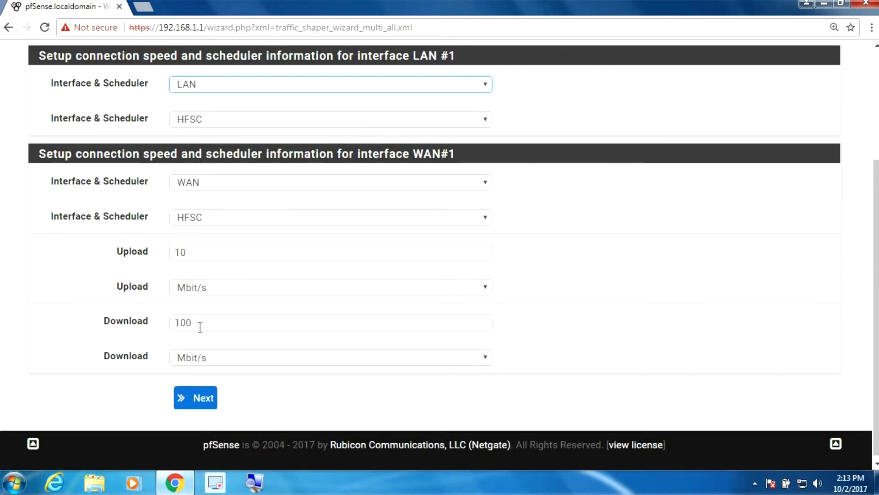
mouse_move(202, 357)
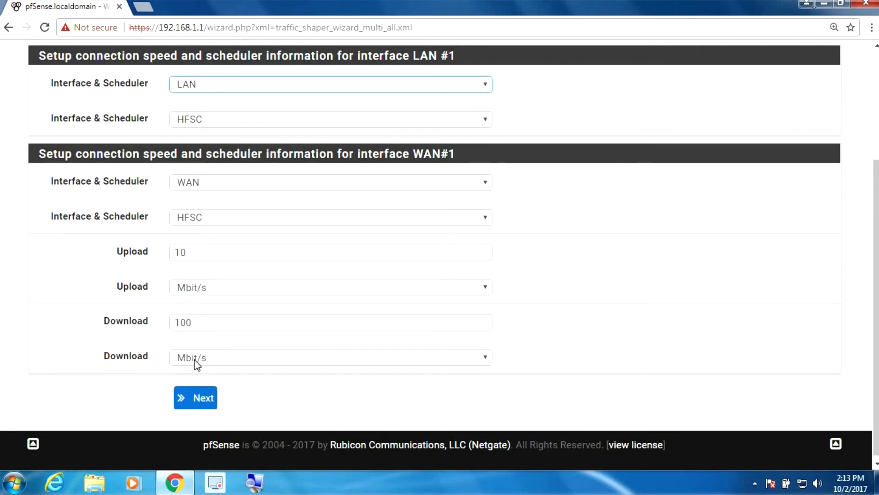
click(195, 397)
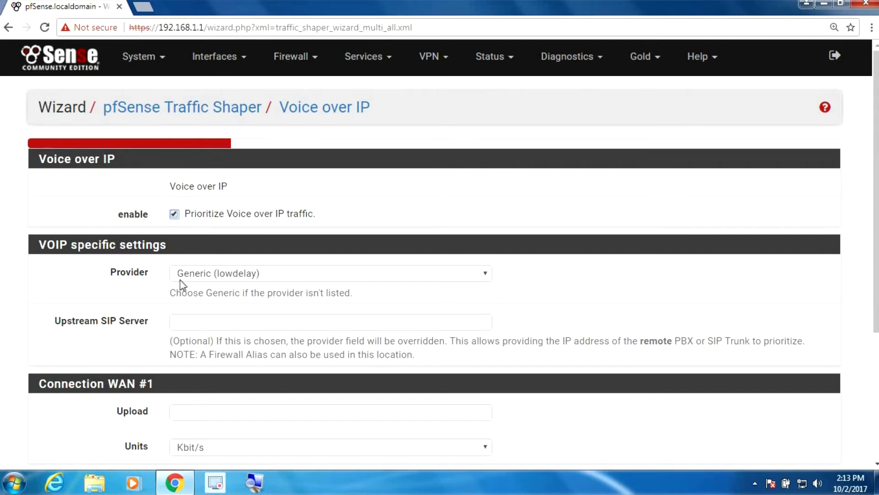
Keep the Generic (lowdelay) provider and set WAN upload to 1 Mbit/s
click(330, 273)
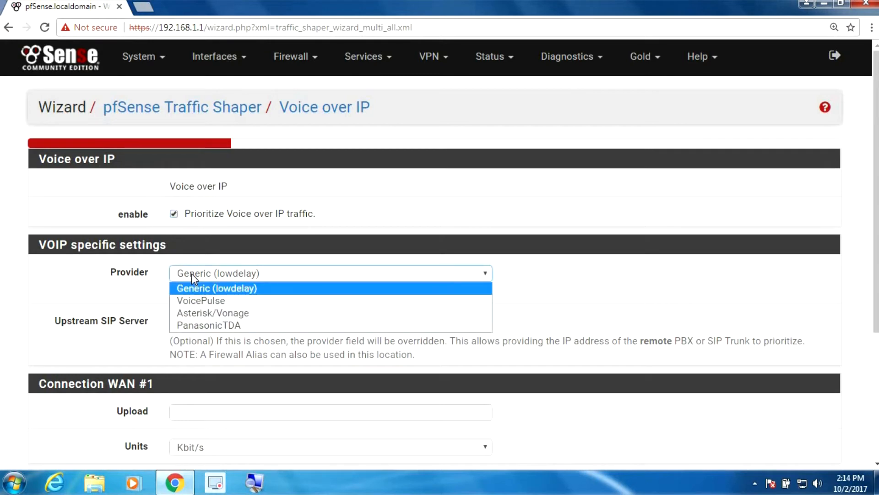
click(216, 287)
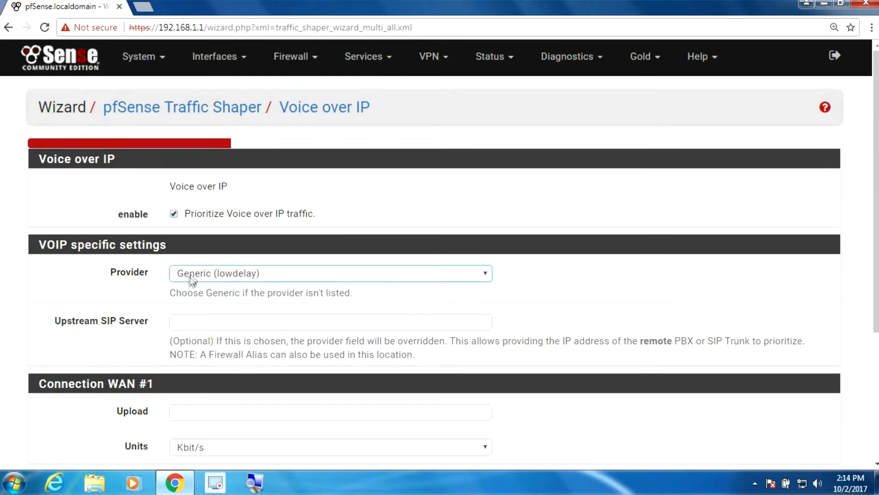
scroll(down, 3)
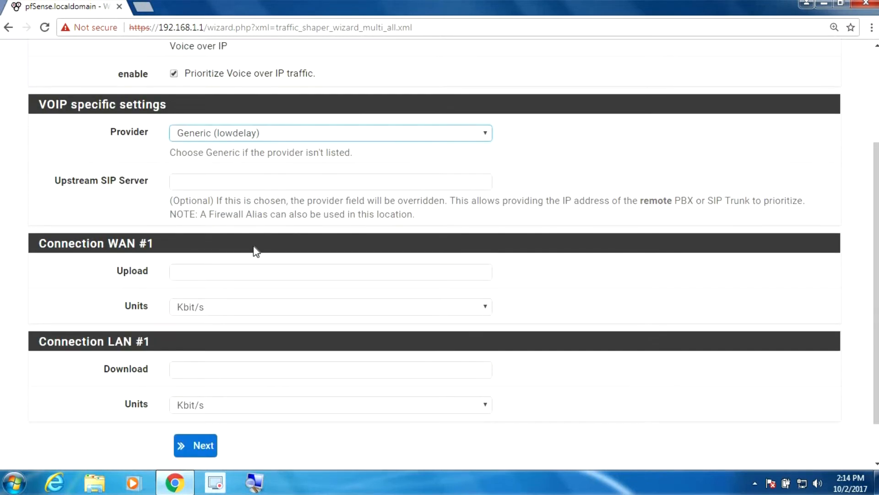
click(330, 306)
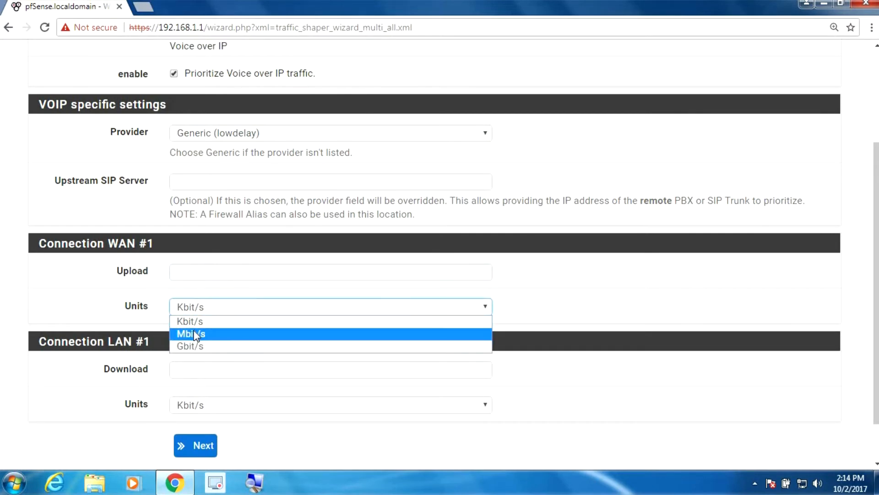
click(191, 333)
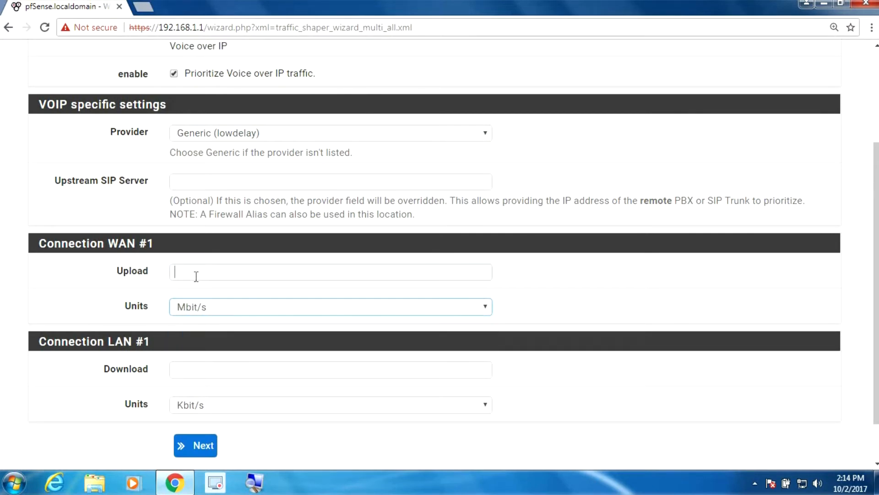
click(329, 271)
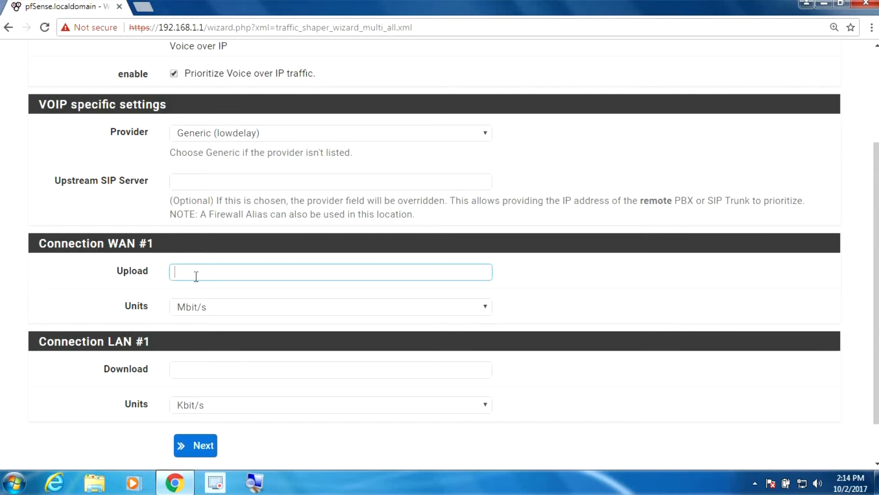
text(1)
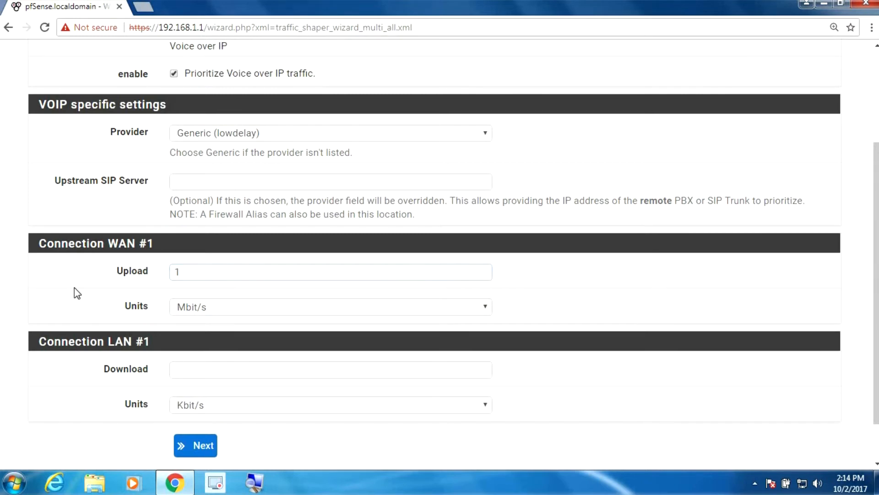
Set LAN download to 1 Mbit/s and advance to the Penalty Box step
click(331, 404)
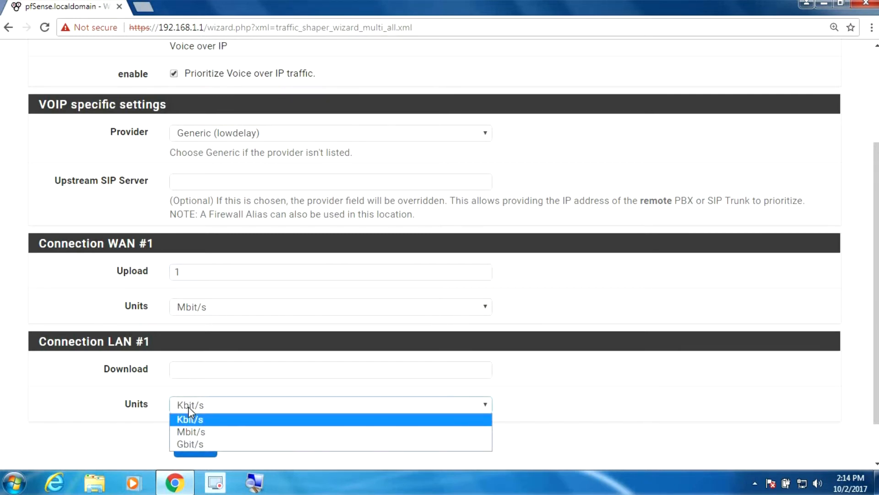
click(191, 432)
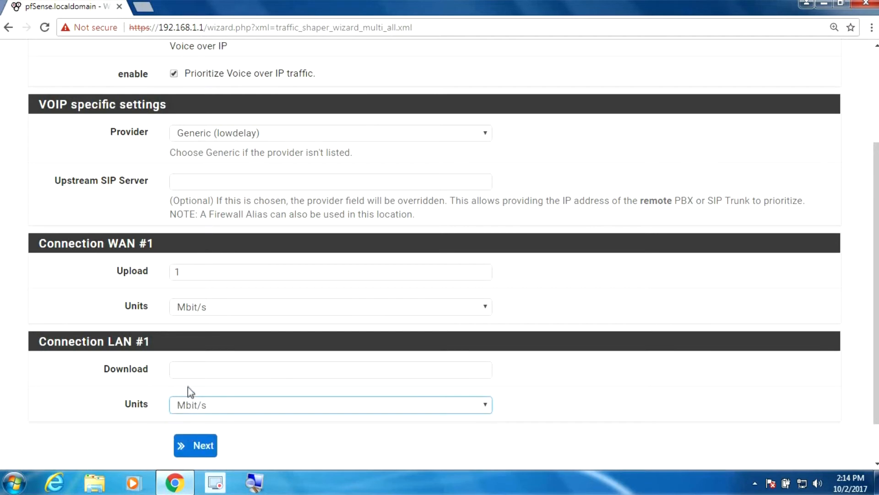
click(331, 369)
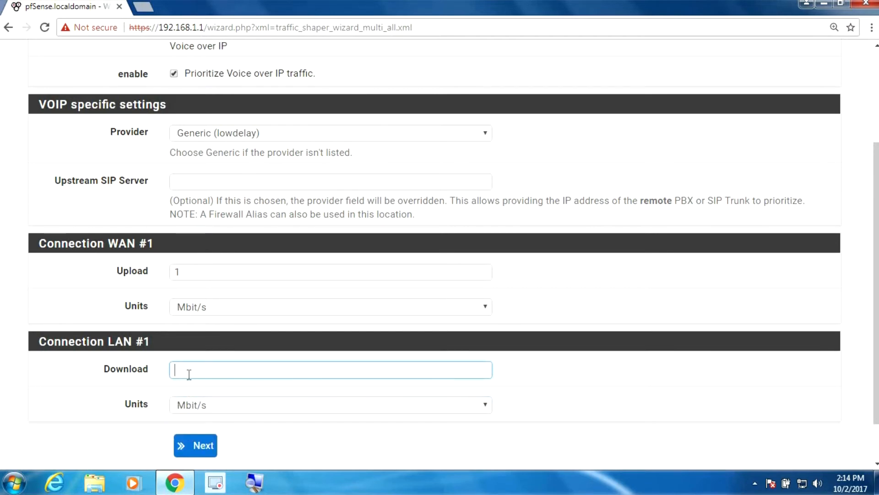
text(1)
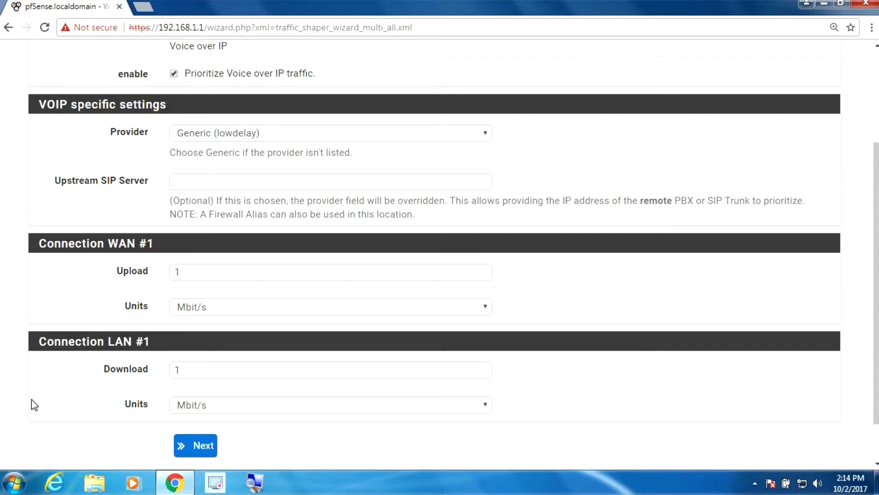
click(195, 445)
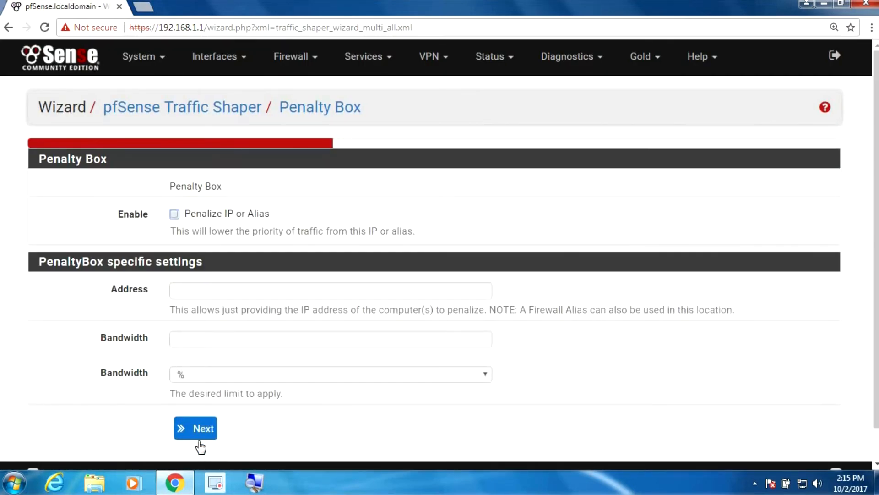
Skip the Penalty Box, Peer to Peer and Network Games steps without enabling anything
click(195, 428)
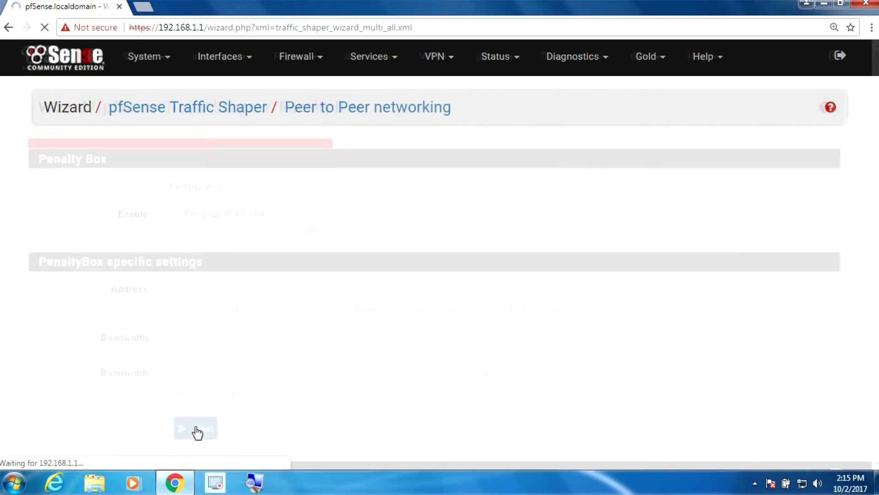
click(195, 428)
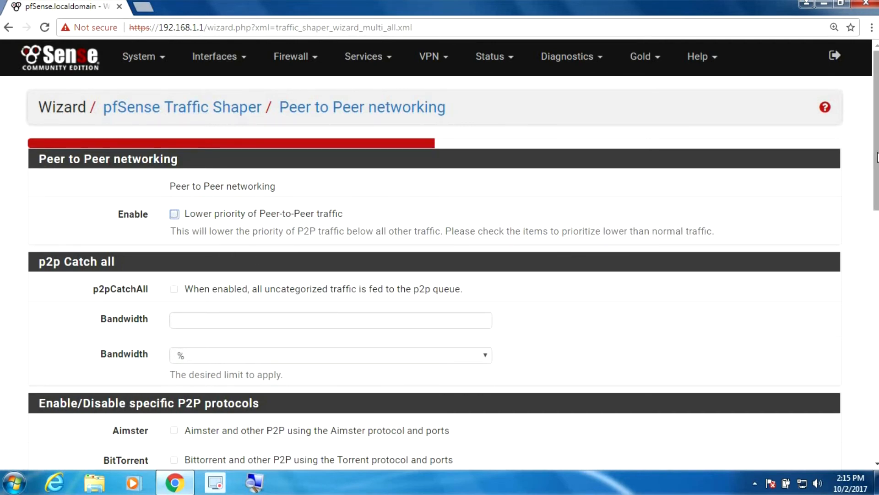
scroll(down, 3)
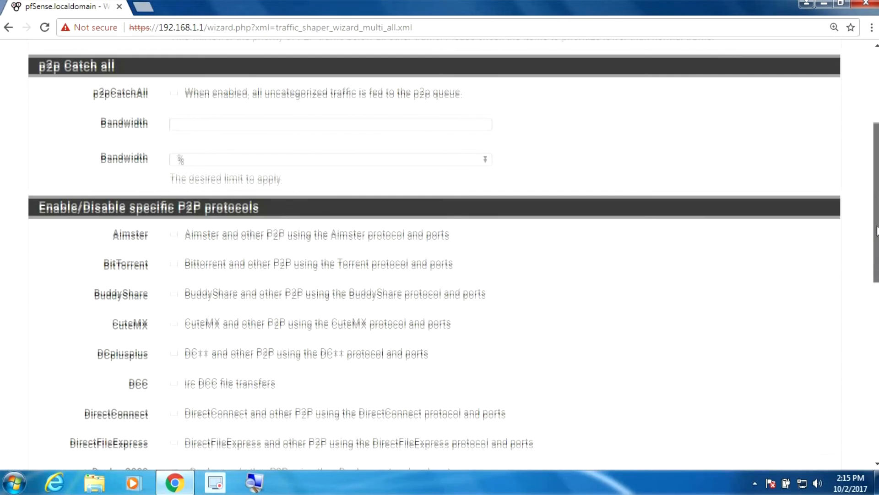
scroll(down, 3)
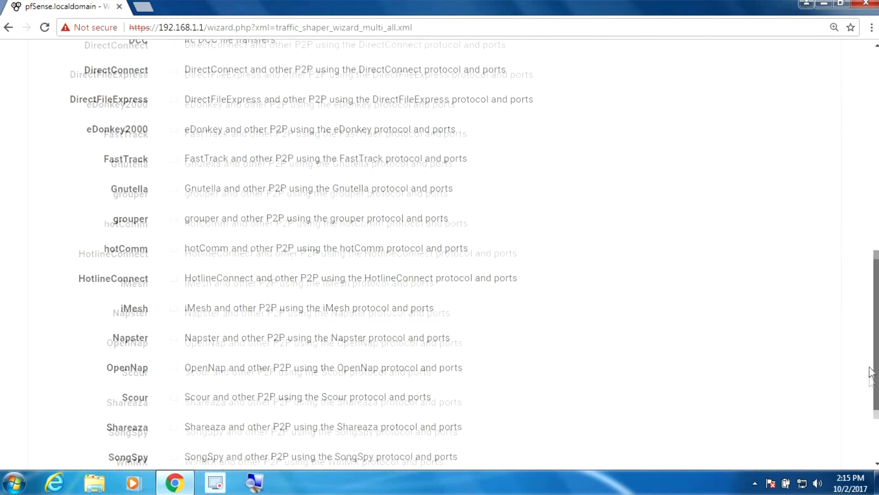
scroll(down, 3)
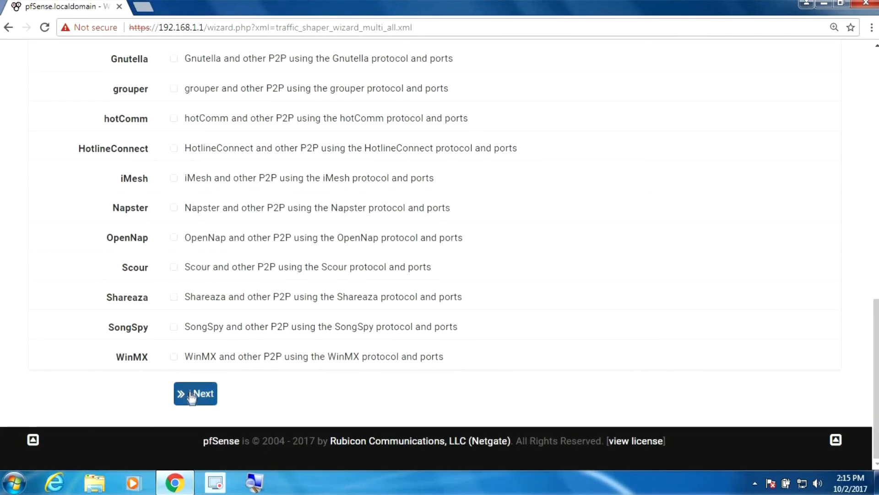
click(195, 392)
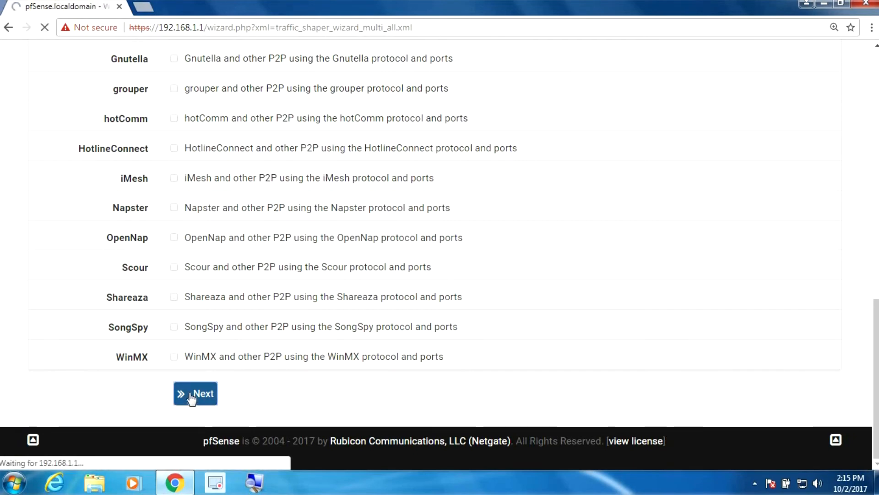
click(195, 393)
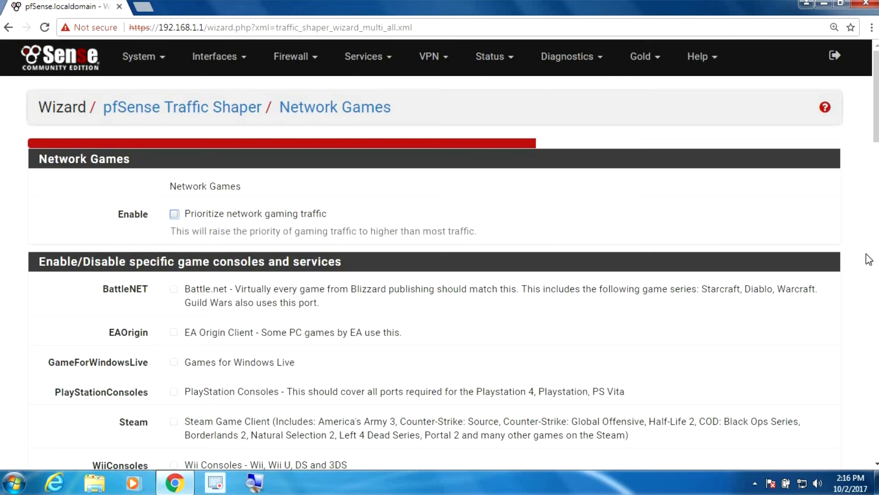
scroll(down, 3)
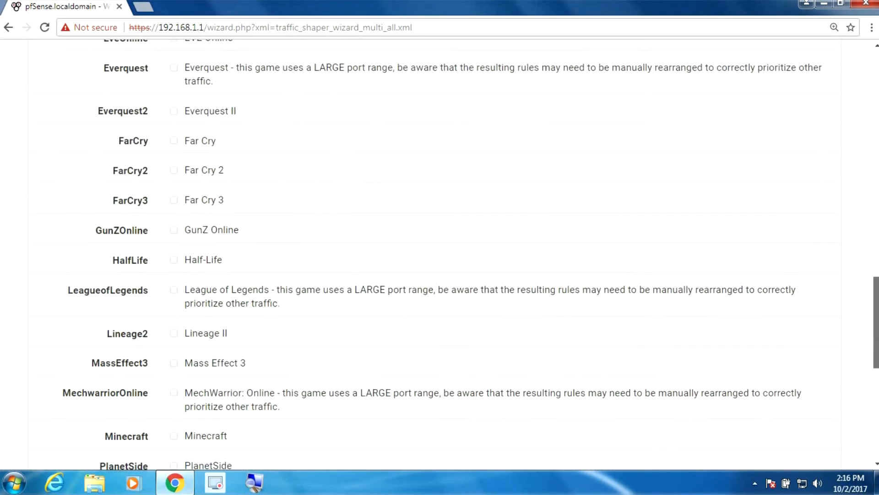
scroll(down, 3)
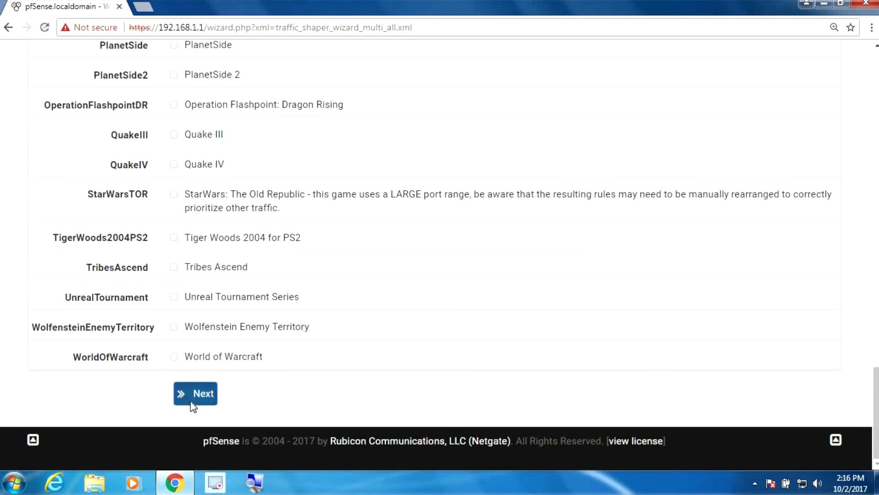
click(196, 393)
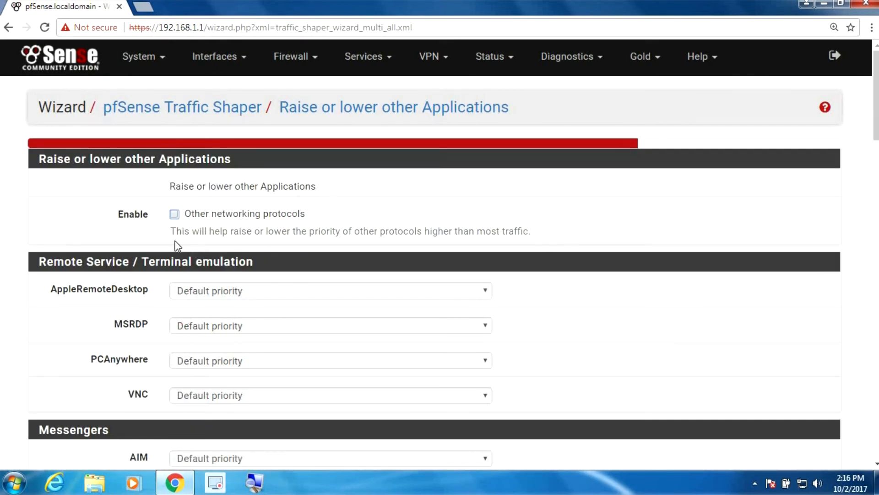
Enable other protocols with MSRDP and VNC at Higher priority and advance to Reload Profile
click(174, 214)
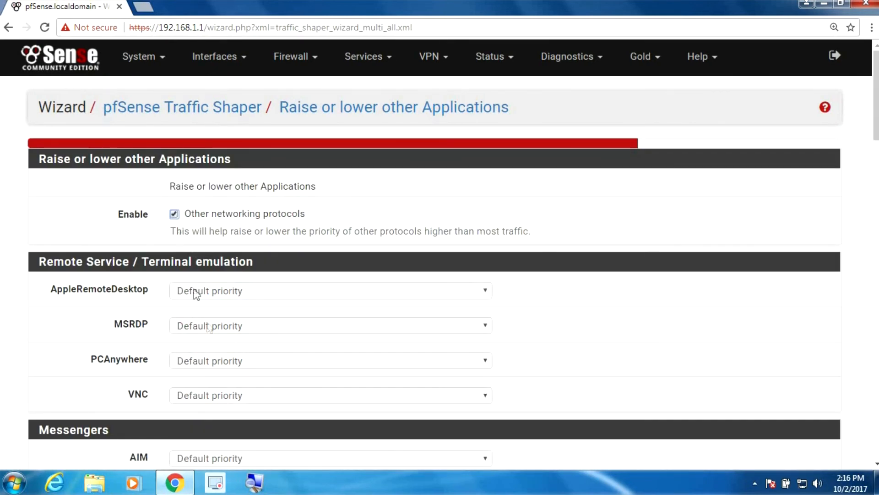
click(329, 325)
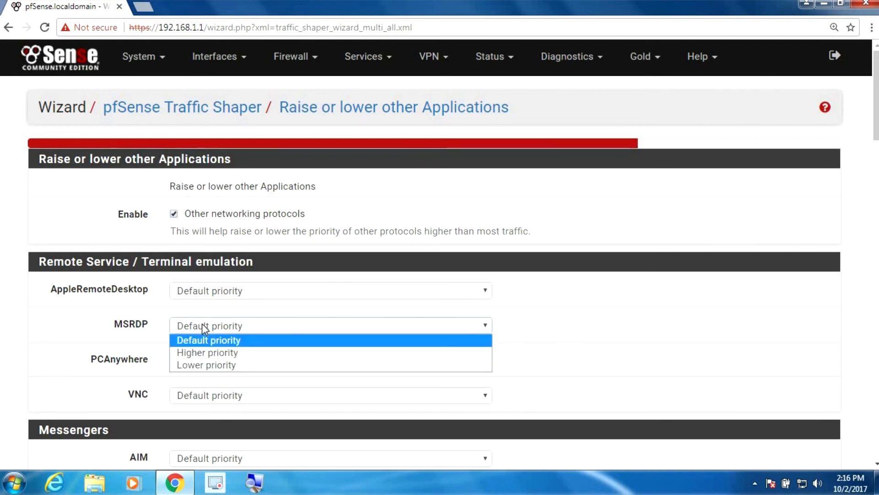
click(207, 352)
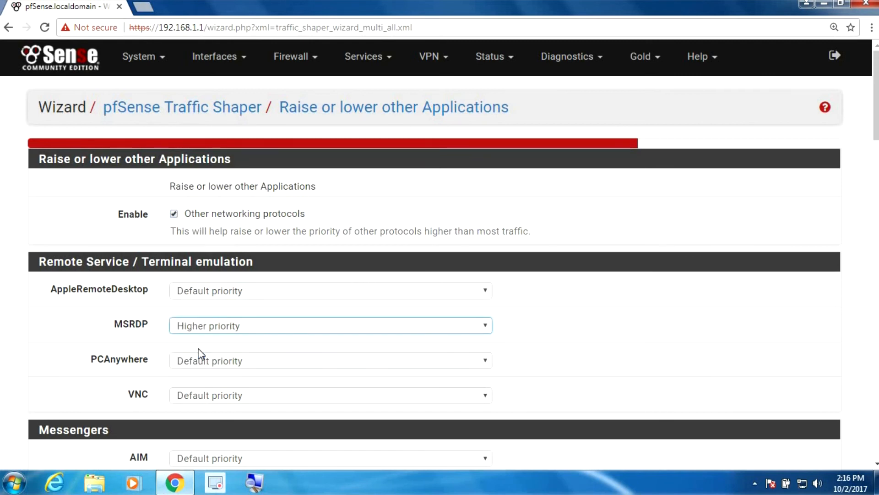
click(329, 395)
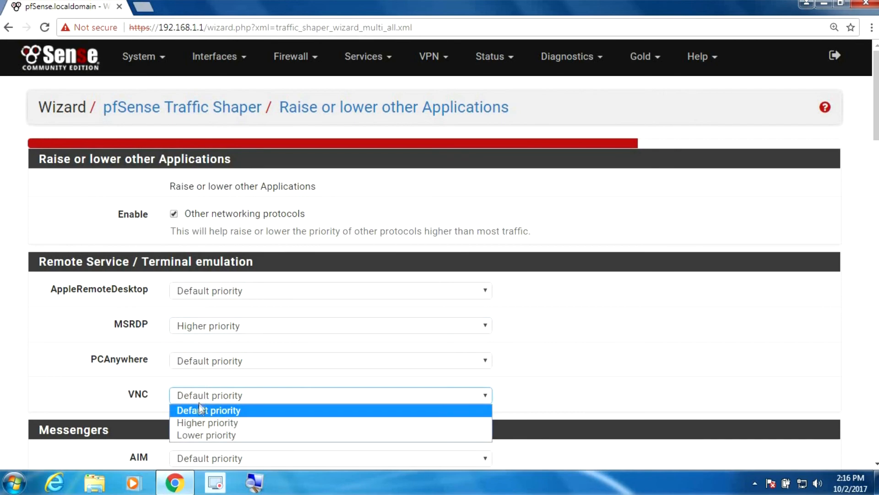
click(207, 422)
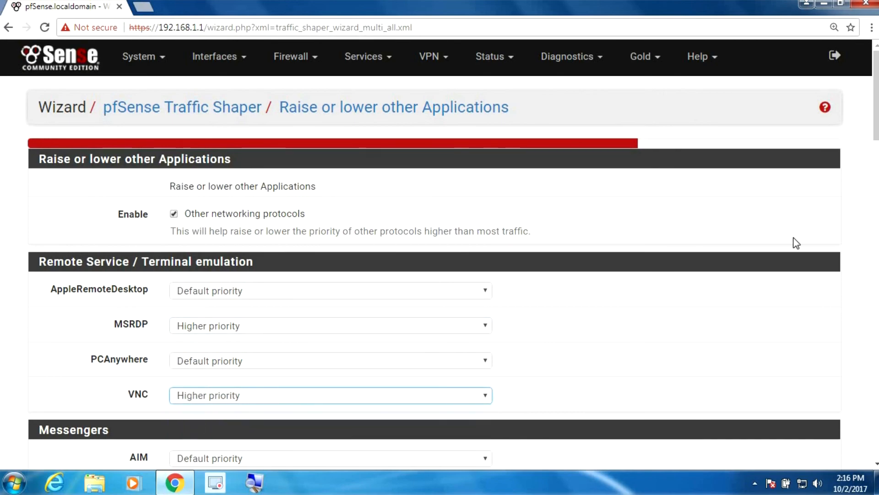
scroll(down, 3)
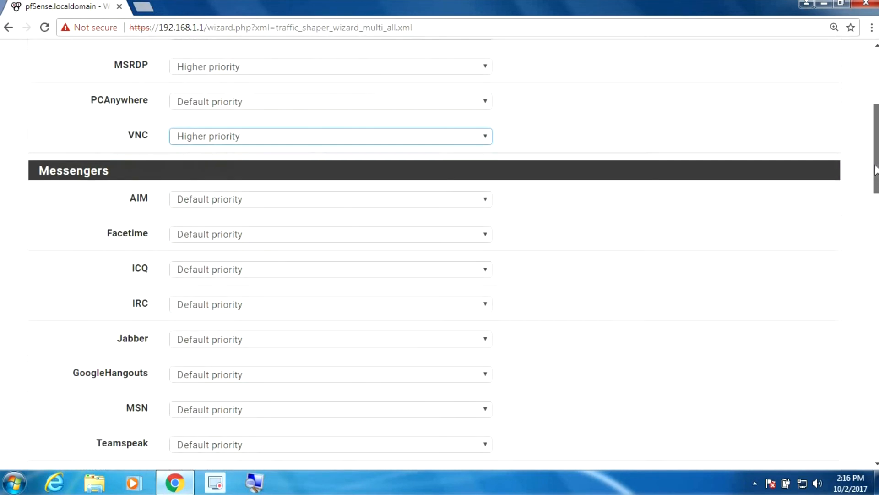
scroll(down, 3)
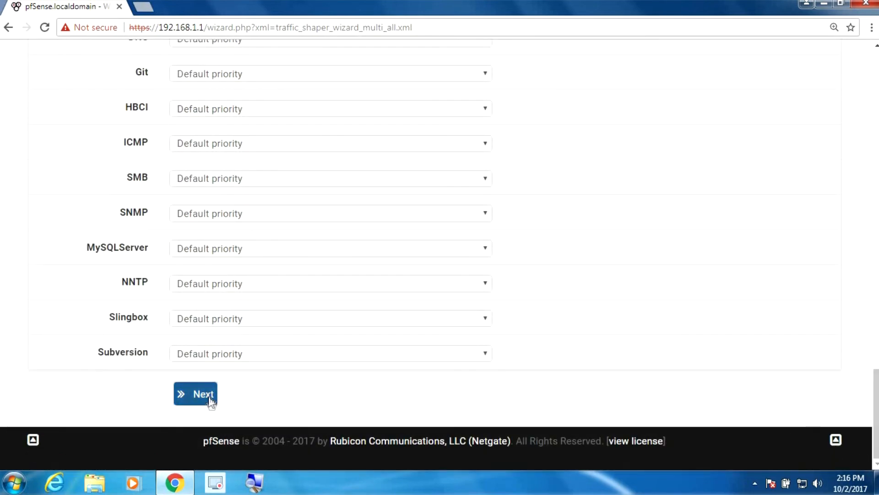
click(195, 394)
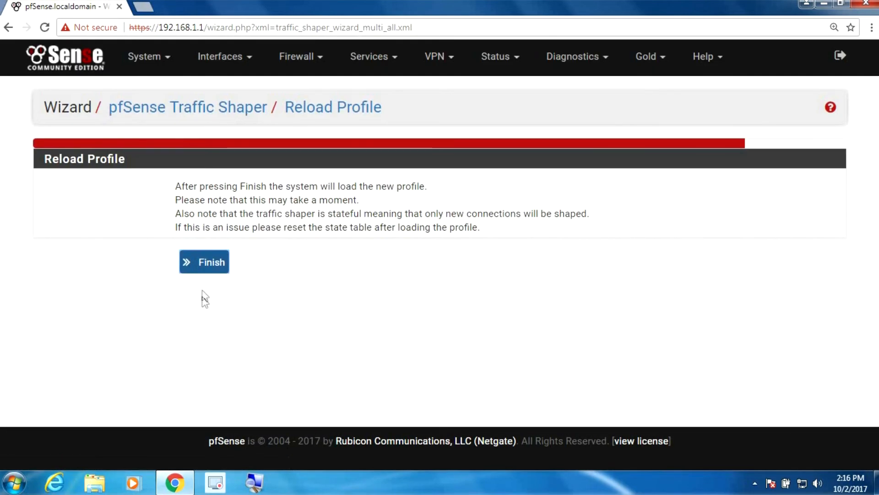
Finish the shaper wizard to load the new profile and reload the firewall filter
click(205, 262)
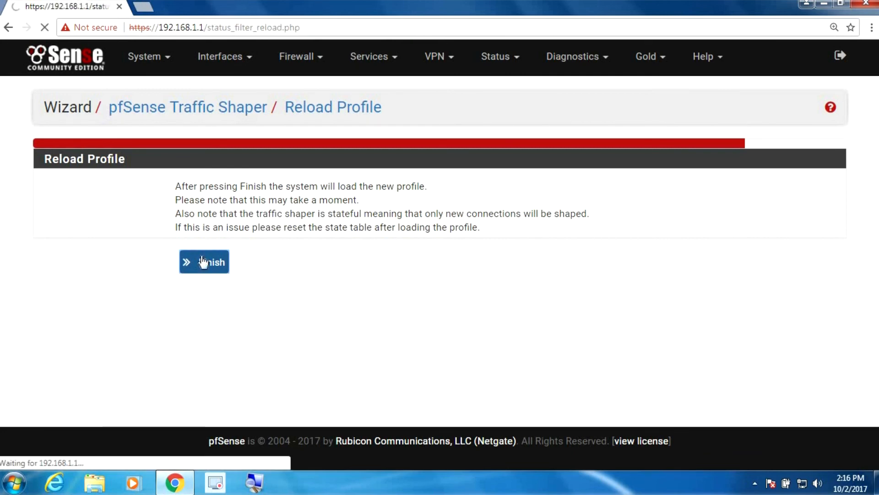
click(203, 262)
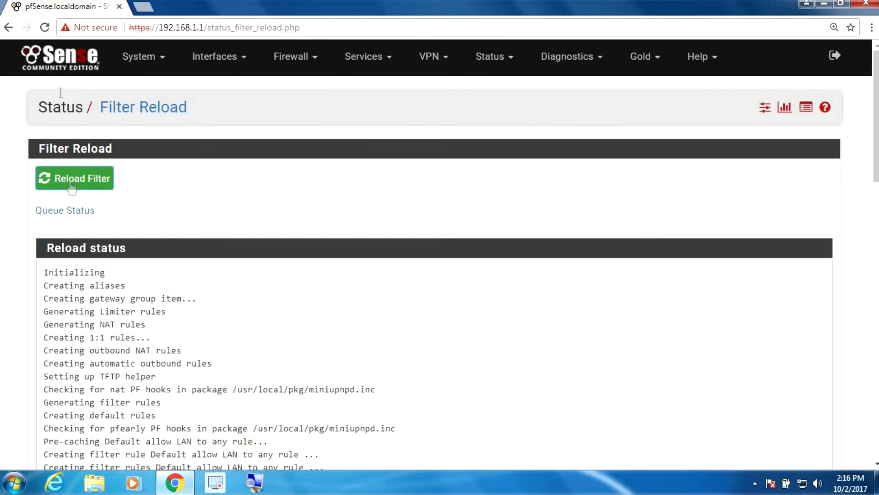